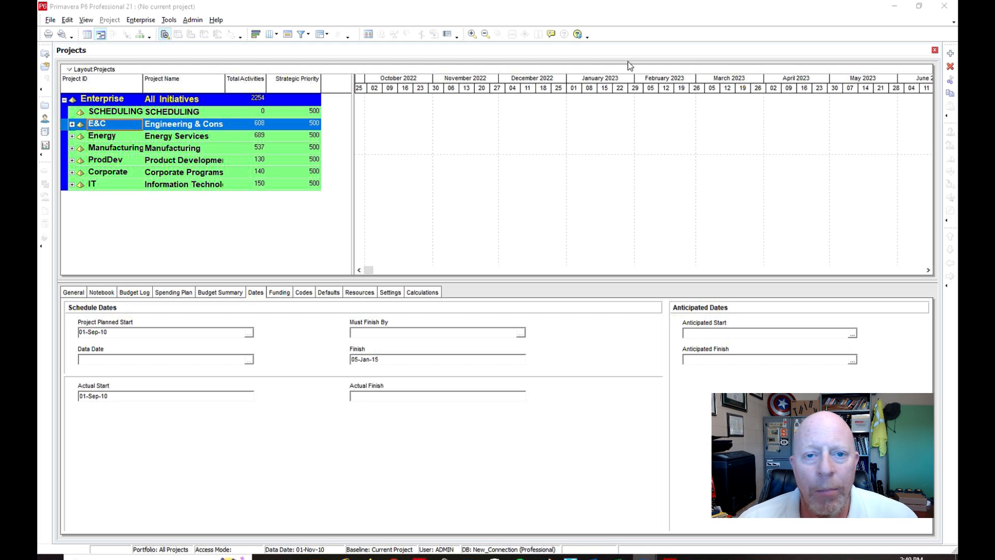
{"action": "mouse_move", "coordinate": [470, 154]}
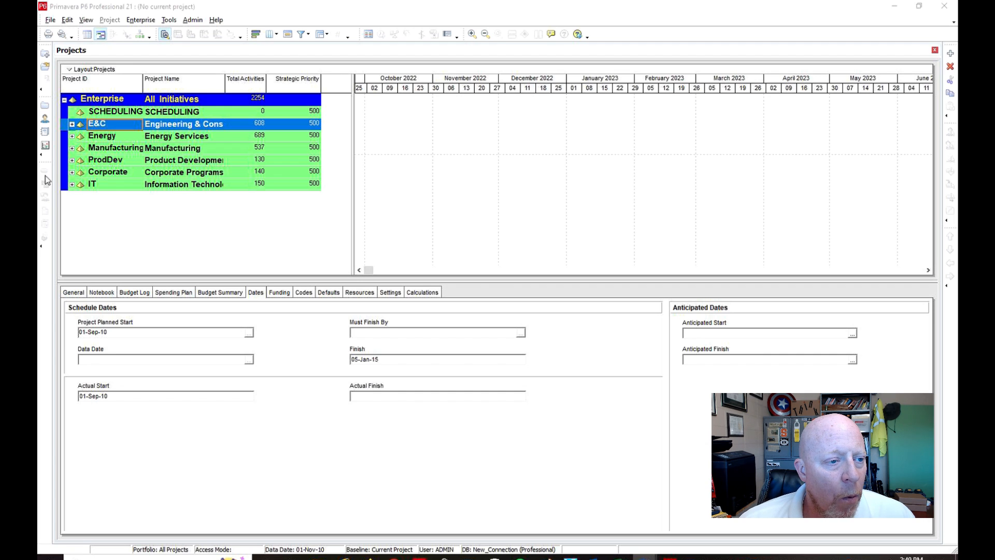
{"action": "mouse_move", "coordinate": [171, 179]}
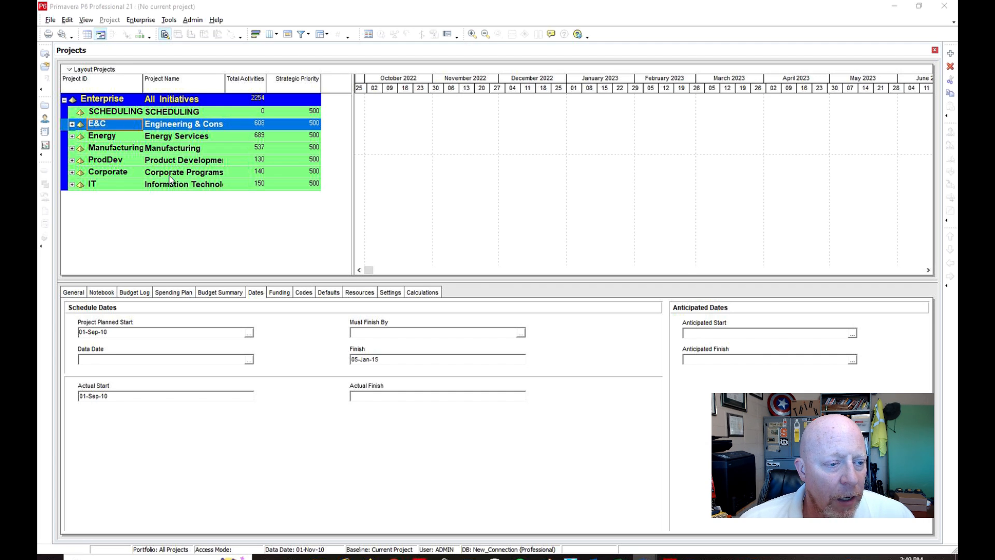
Select the SCHEDULING EPS node as the parent for the new project
{"action": "left_click", "coordinate": [114, 111]}
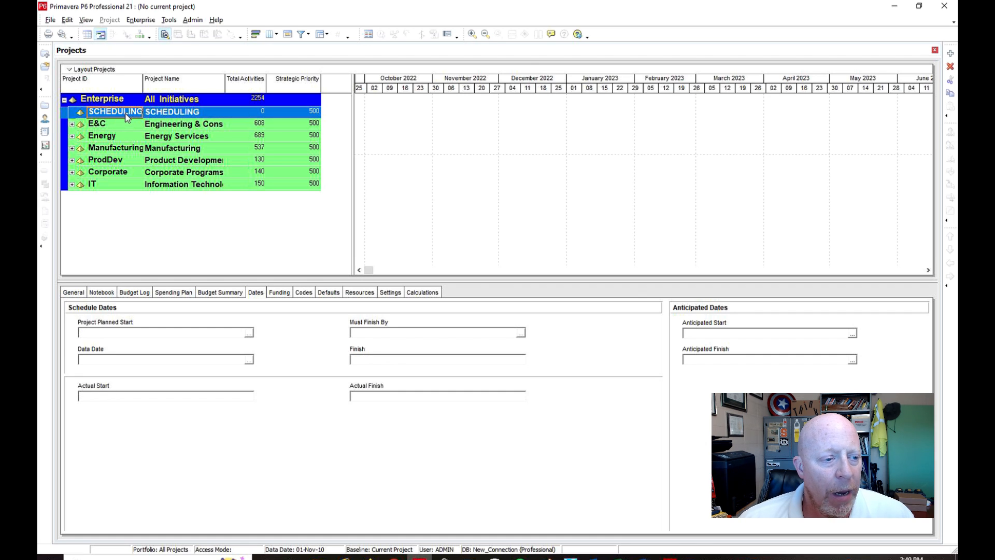
{"action": "mouse_move", "coordinate": [74, 151]}
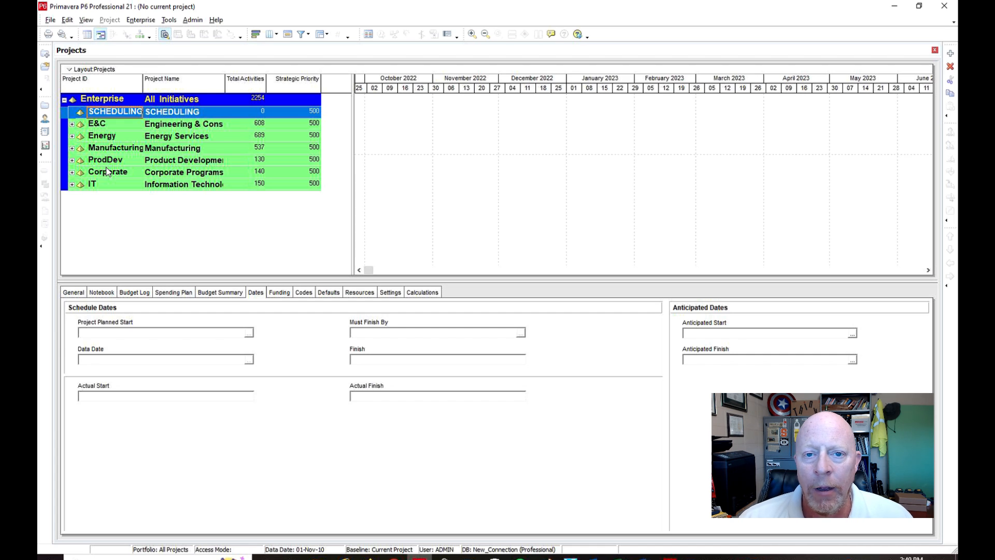
{"action": "mouse_move", "coordinate": [139, 193]}
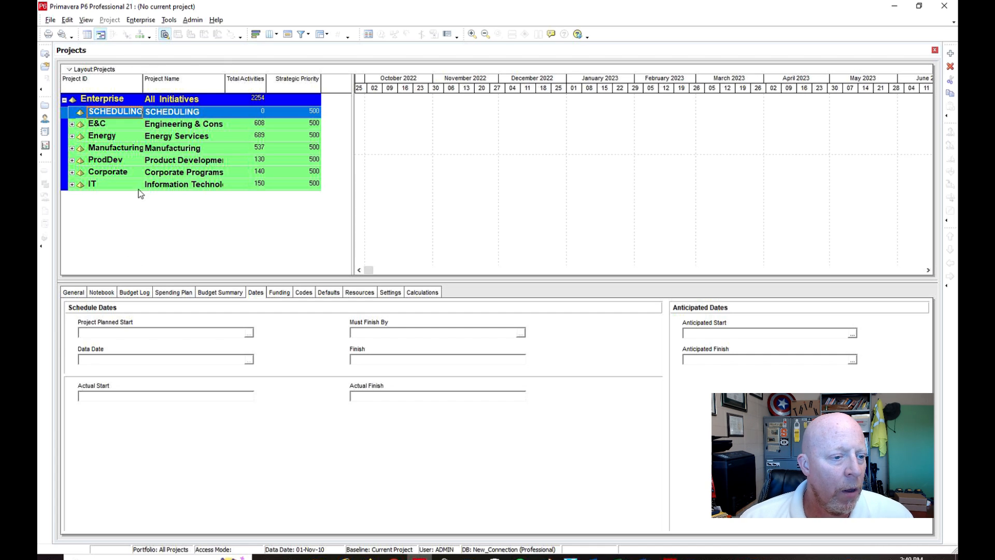
{"action": "mouse_move", "coordinate": [232, 121]}
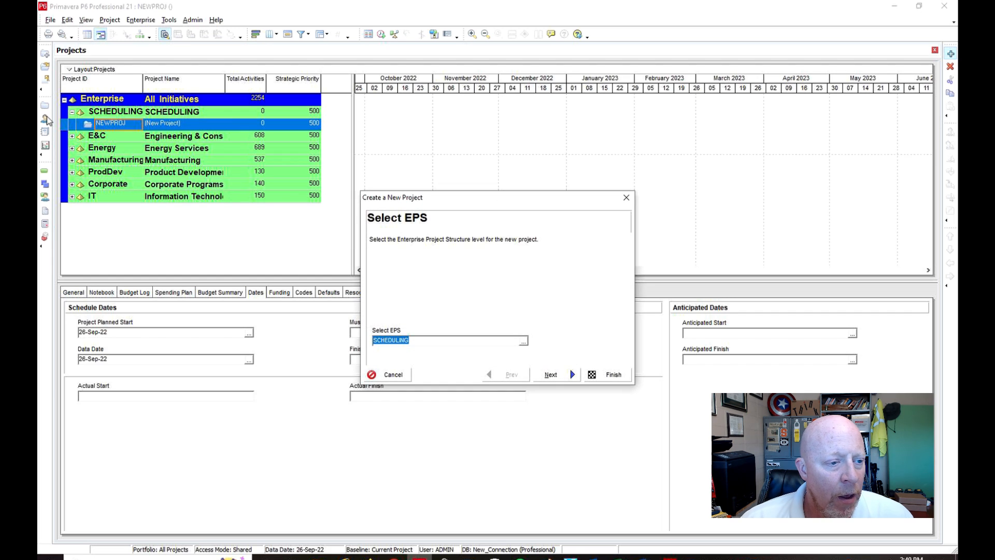
{"action": "mouse_move", "coordinate": [151, 170]}
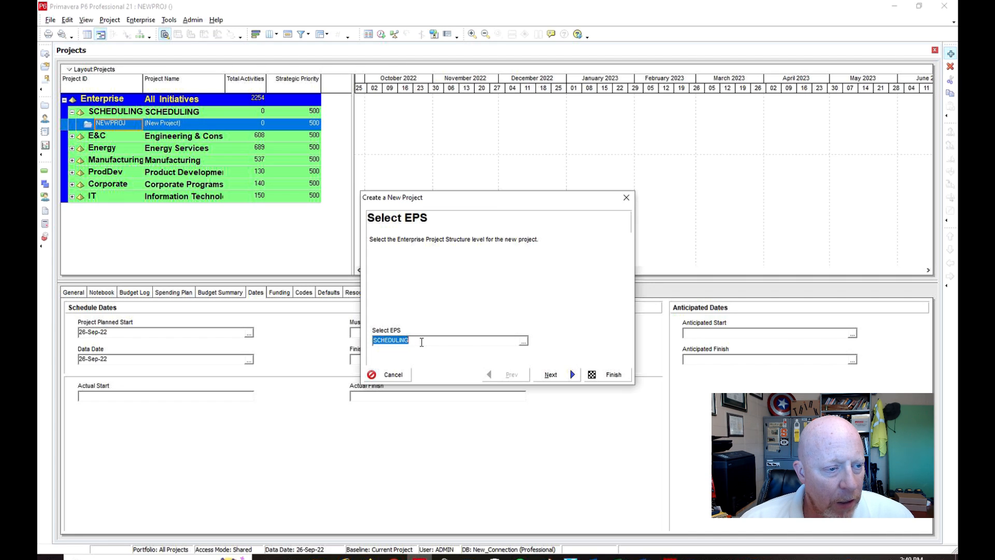
{"action": "mouse_move", "coordinate": [515, 366]}
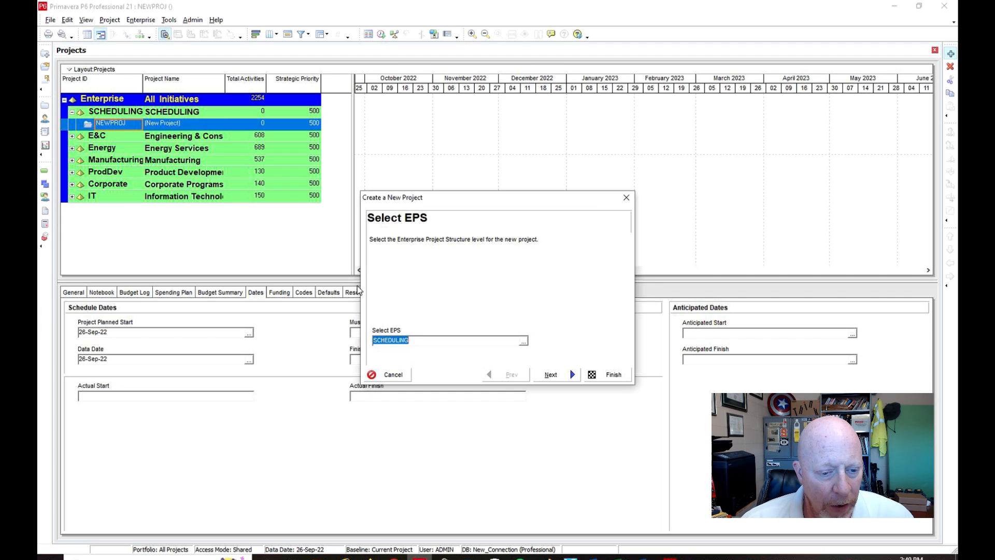
Enter project ID 'Remodel Work' and project name 'Apartment Z' in the wizard
{"action": "left_click", "coordinate": [550, 374]}
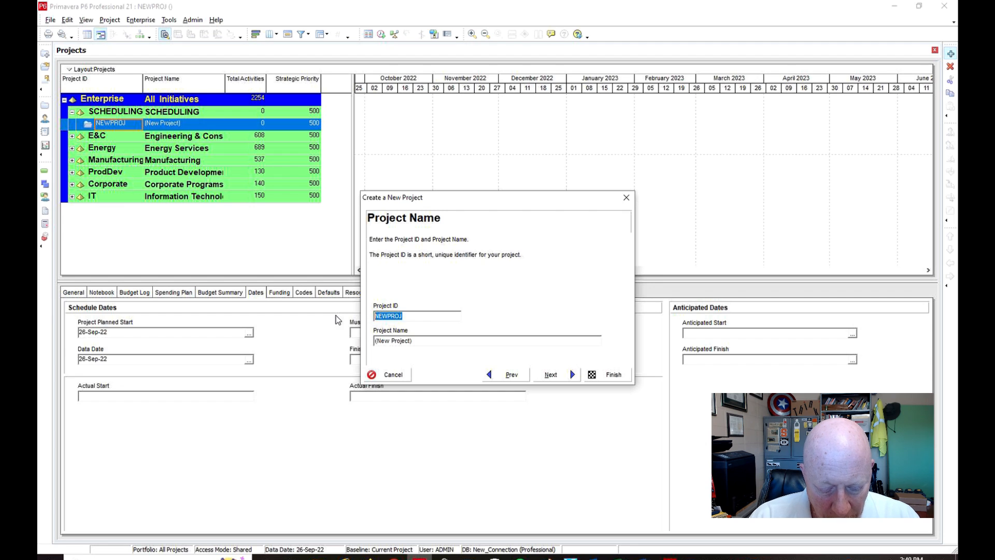
{"action": "type", "text": "Remodel Work"}
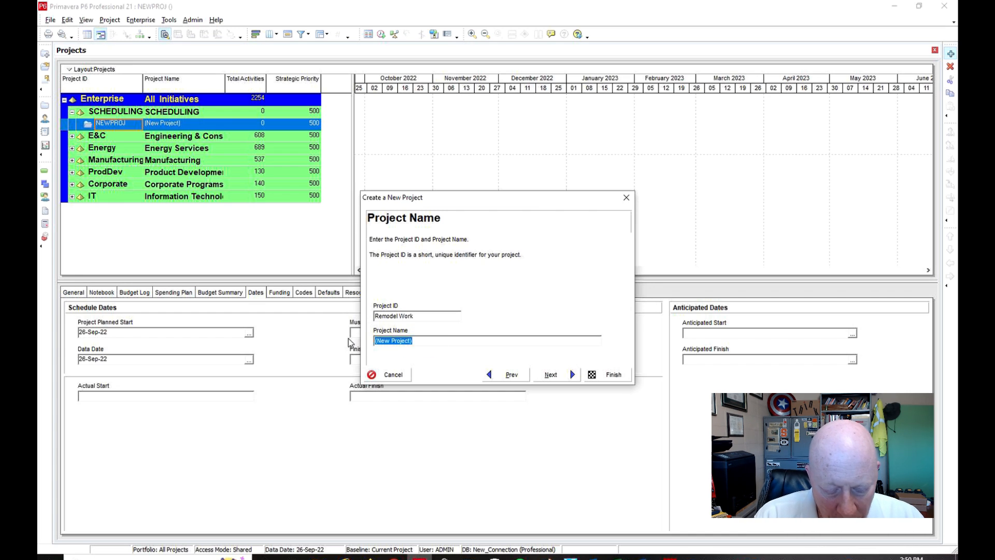
{"action": "type", "text": "Ap"}
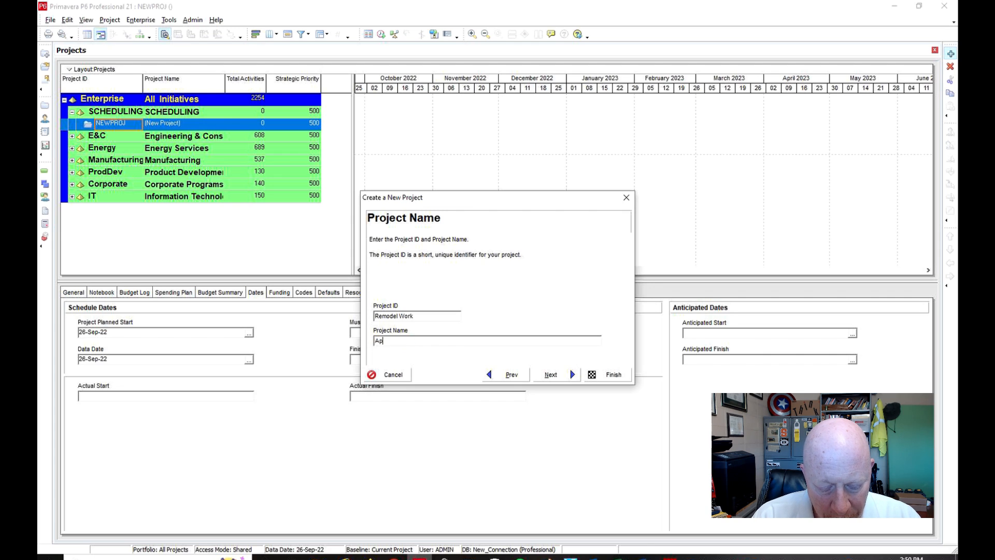
{"action": "type", "text": "partment Z"}
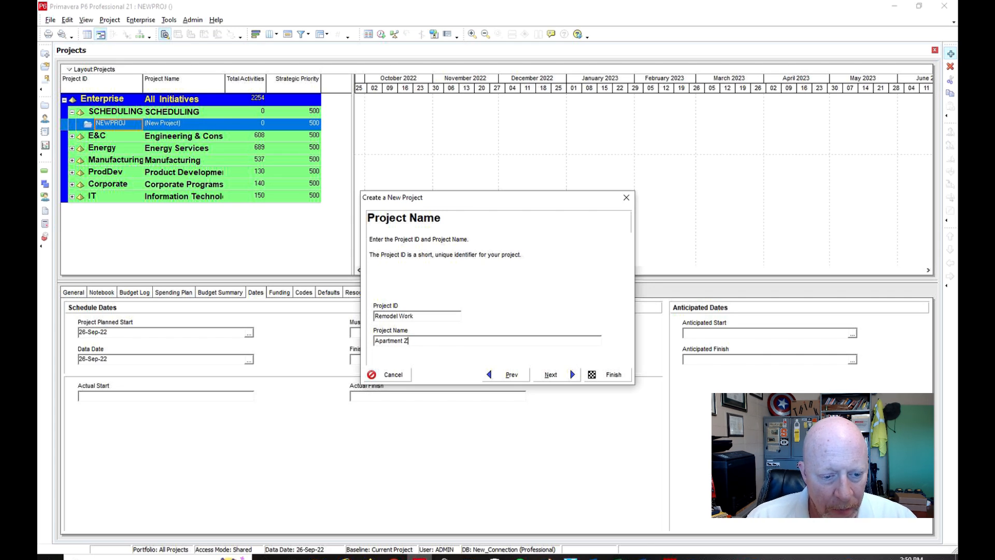
{"action": "left_click", "coordinate": [550, 374]}
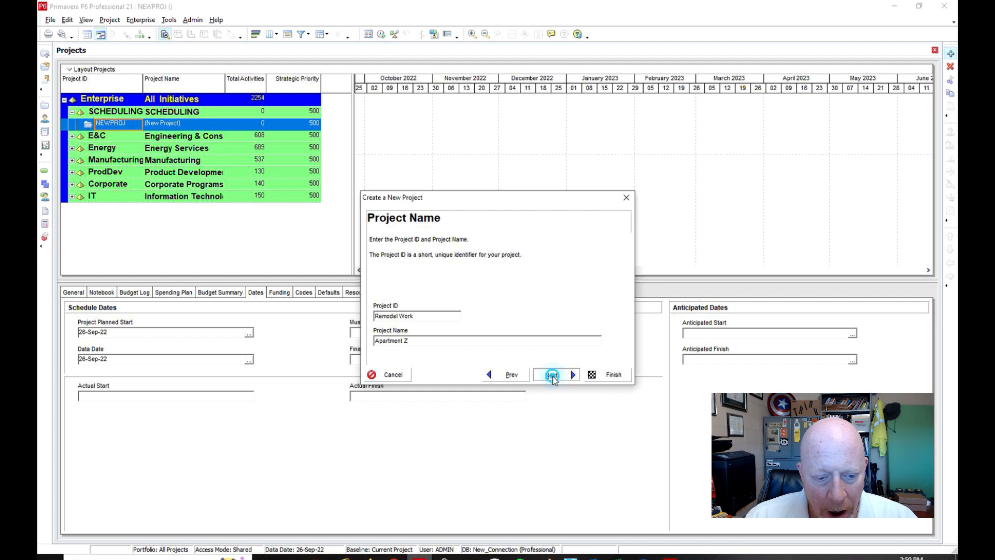
Set the planned start to 28-Sep-22, create the project, and open Remodel Work
{"action": "left_click", "coordinate": [433, 341]}
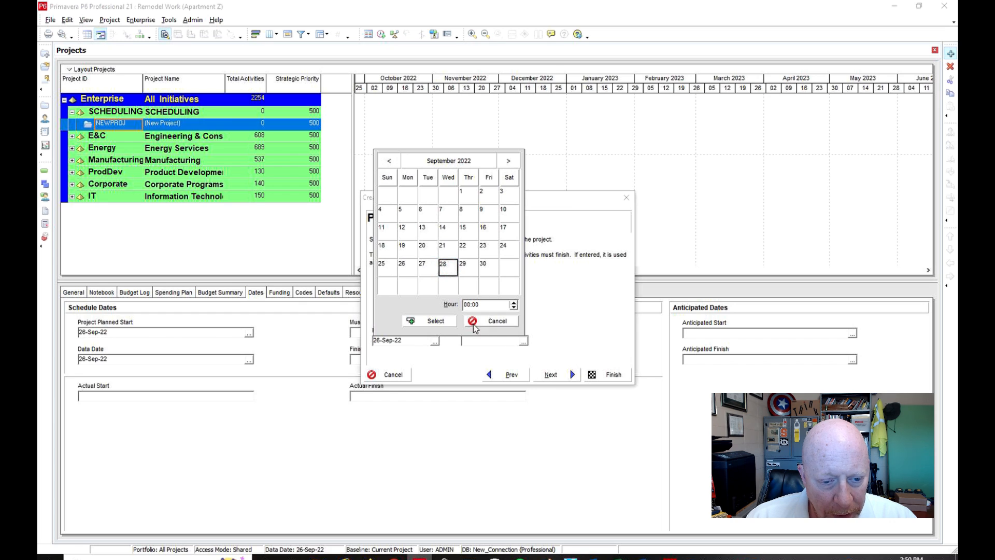
{"action": "left_click", "coordinate": [430, 320]}
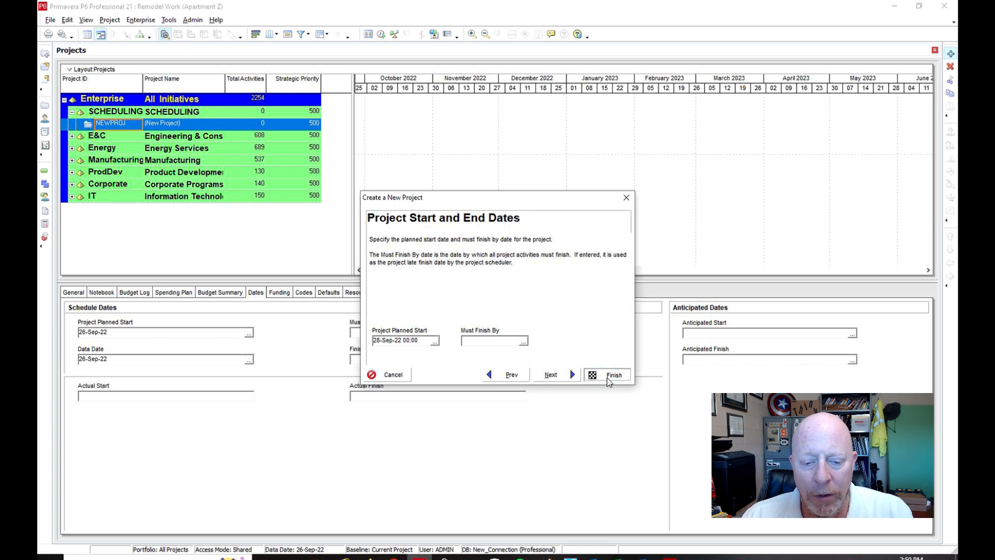
{"action": "left_click", "coordinate": [613, 375]}
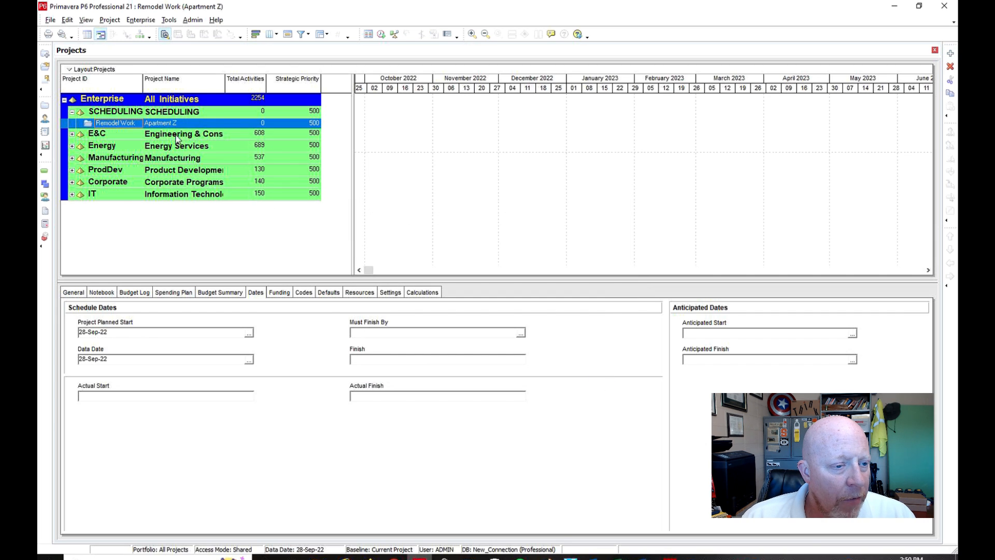
{"action": "double_click", "coordinate": [115, 122]}
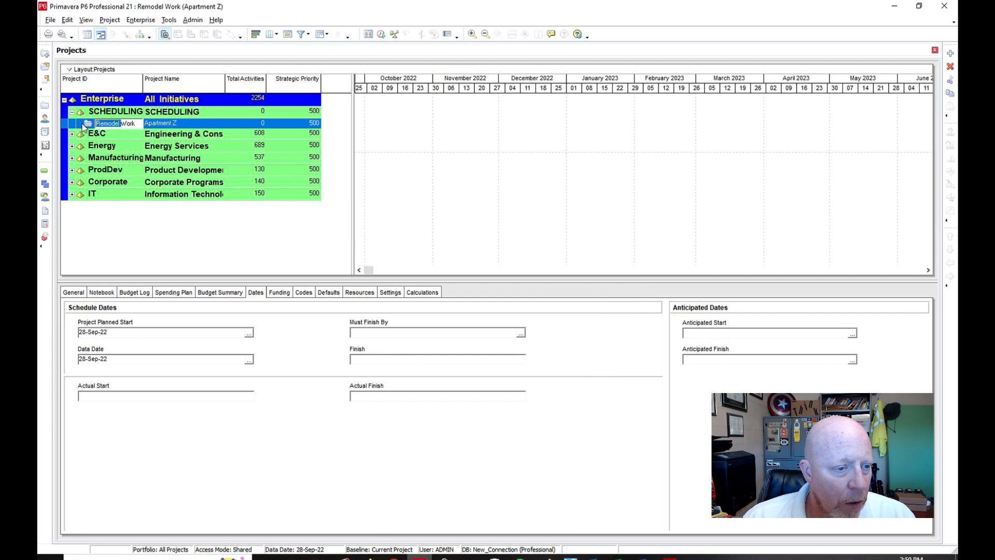
{"action": "mouse_move", "coordinate": [171, 132]}
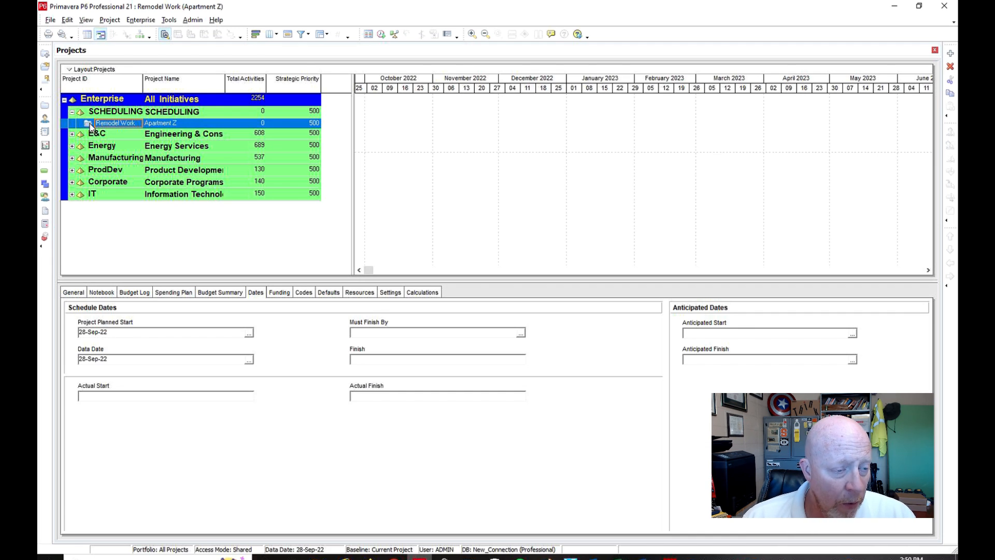
Open the project's WBS view and begin editing the top element's code
{"action": "left_click", "coordinate": [110, 19]}
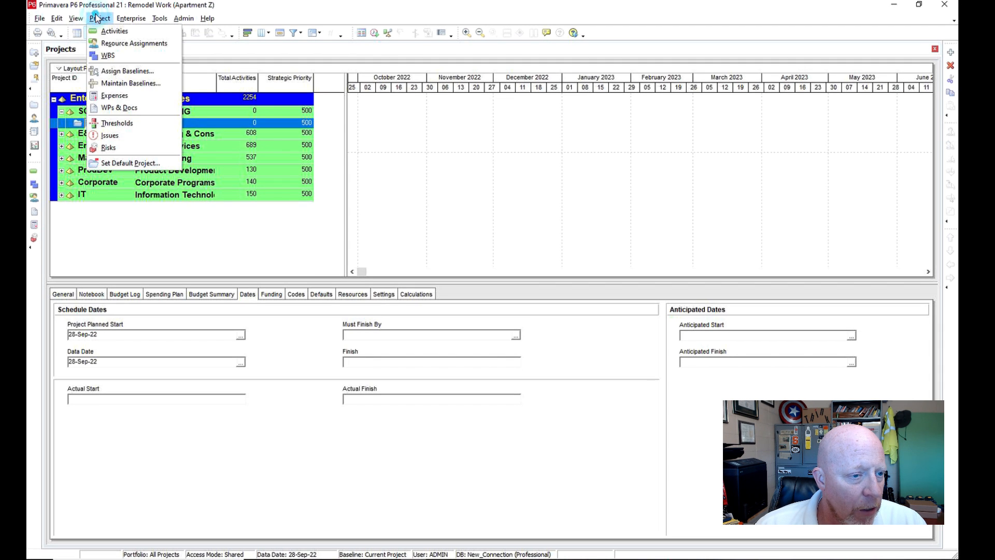
{"action": "left_click", "coordinate": [108, 55]}
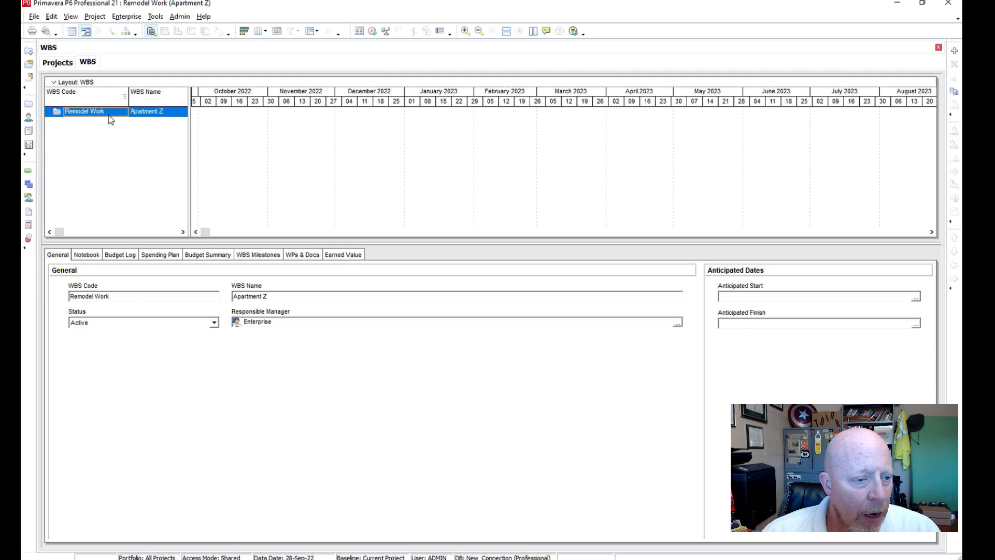
{"action": "double_click", "coordinate": [84, 111]}
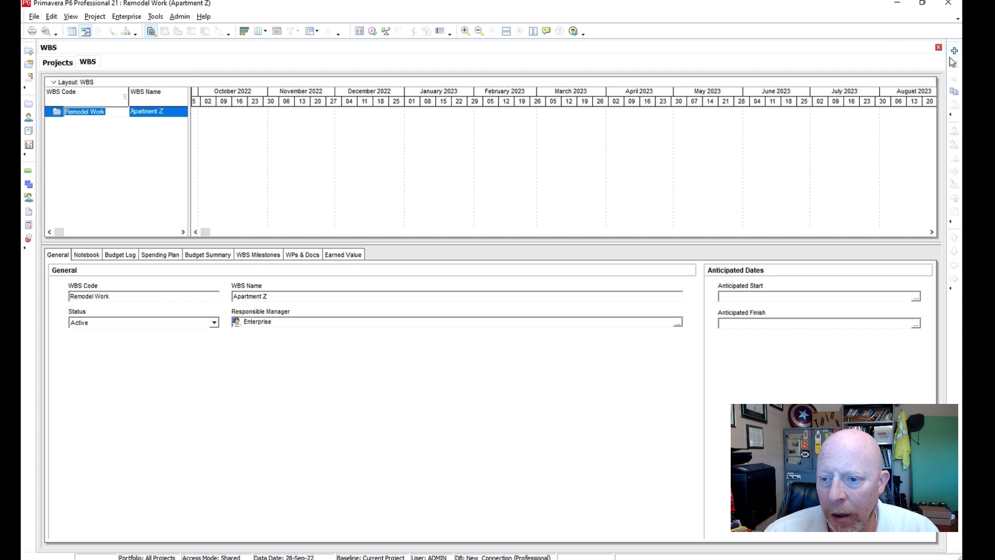
Add nested WBS elements coded 'Remodel Work' and 'Apartment Z'
{"action": "left_click", "coordinate": [955, 50]}
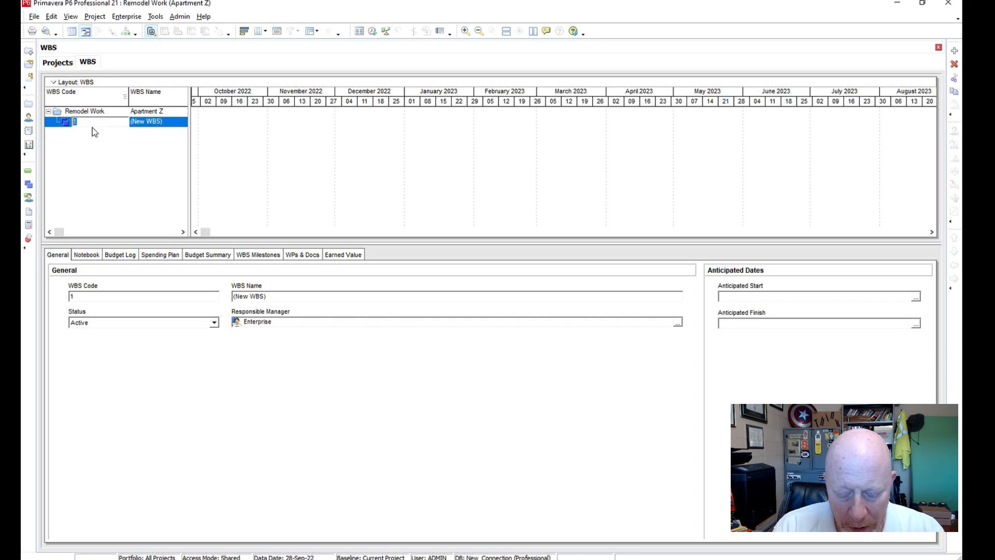
{"action": "type", "text": "R"}
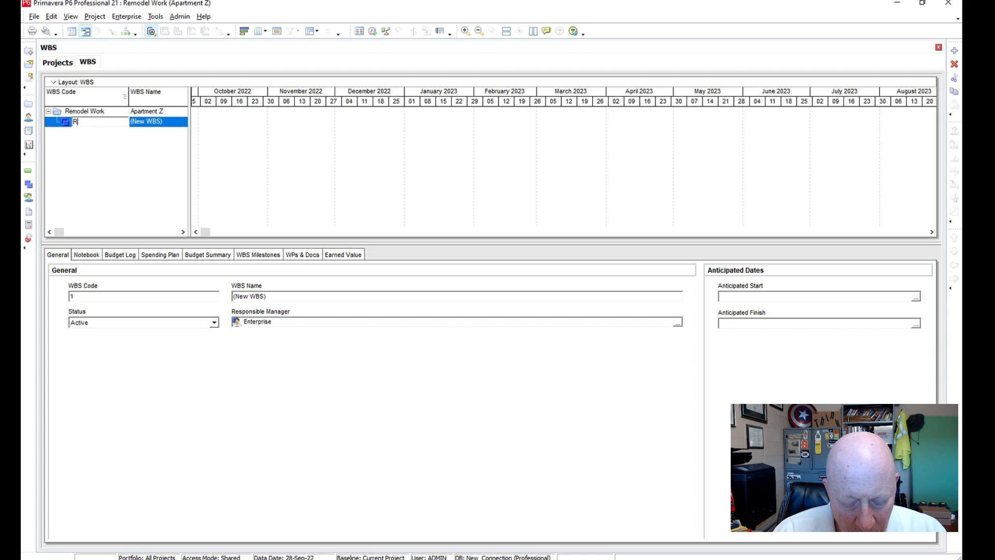
{"action": "type", "text": "emodel"}
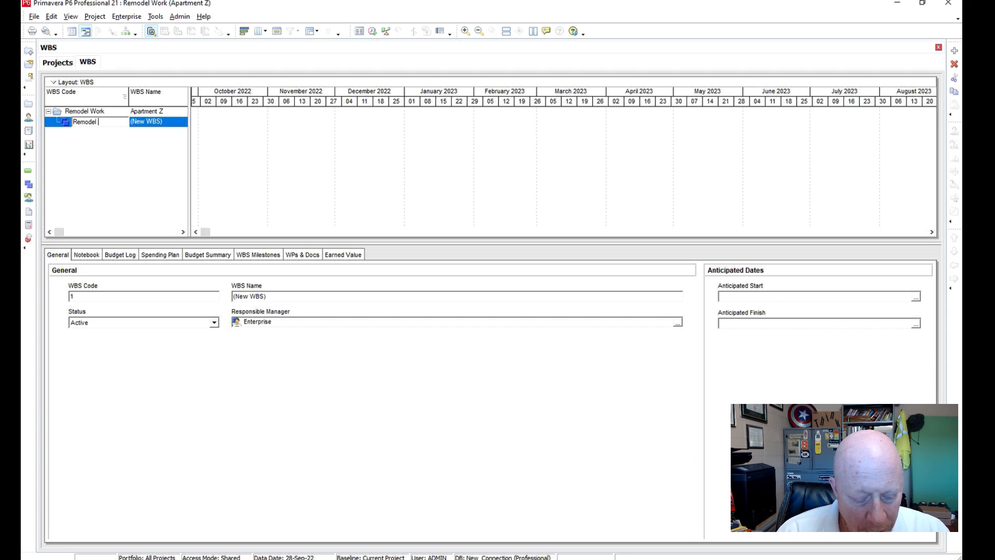
{"action": "type", "text": "Work.Remc"}
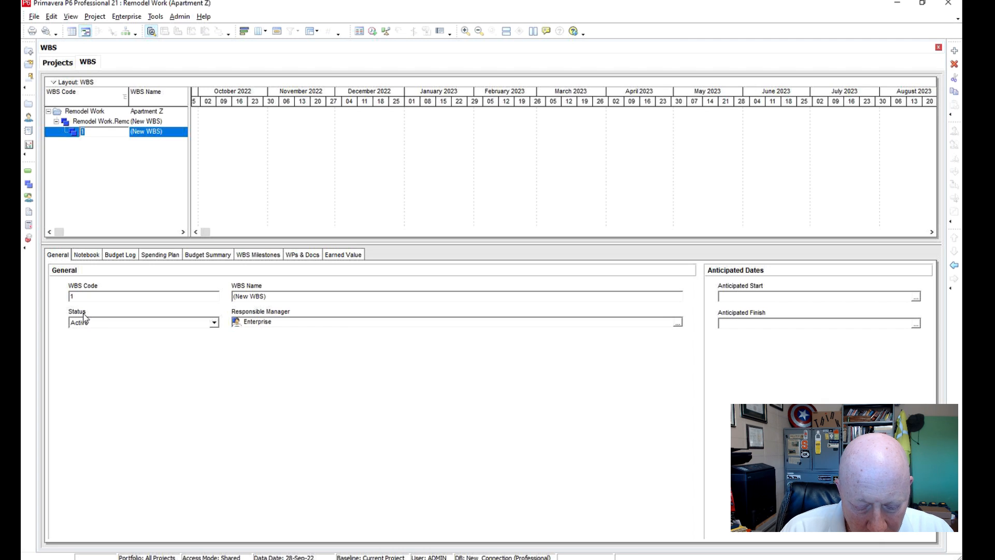
{"action": "type", "text": "Apartment"}
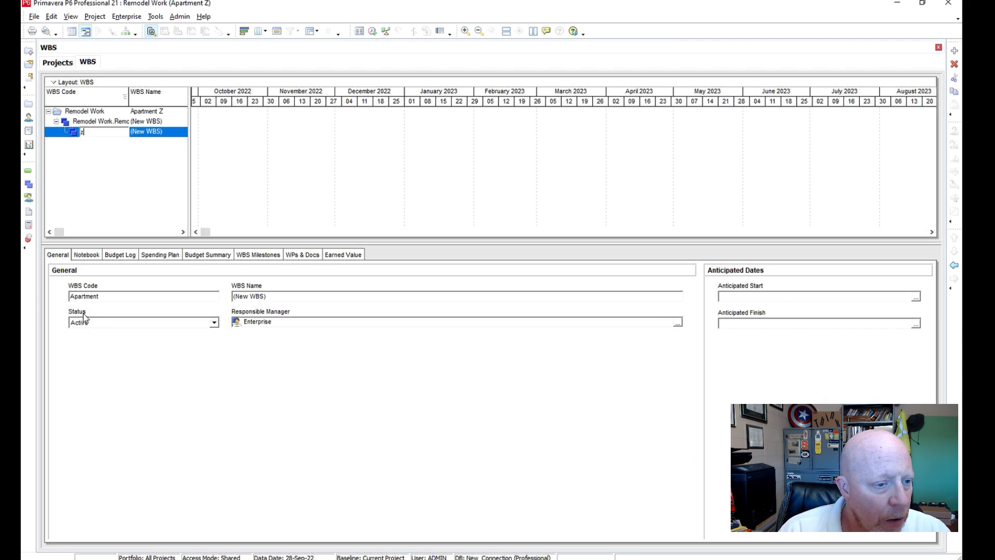
{"action": "type", "text": "Apartment Z"}
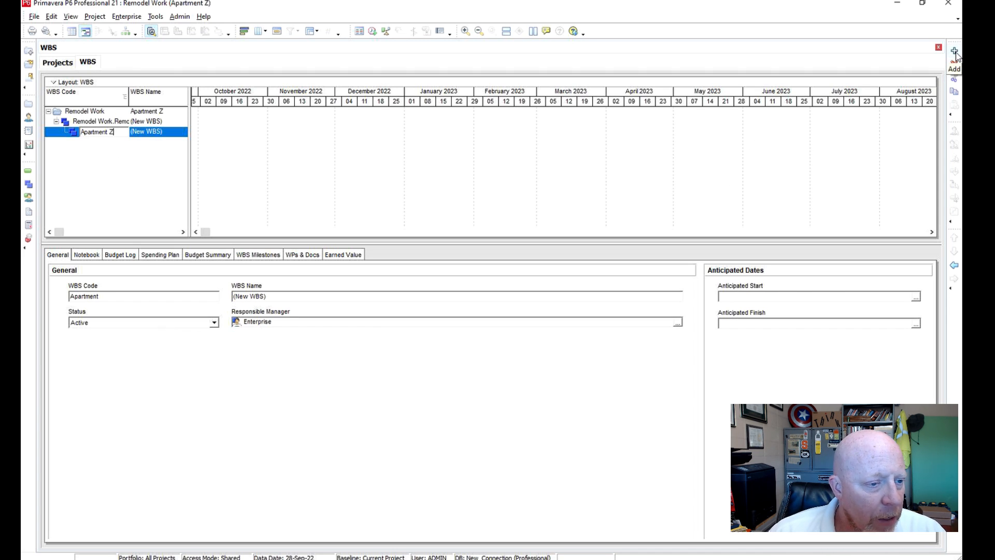
Add a child WBS element coded 'Demolition' beneath Apartment Z
{"action": "left_click", "coordinate": [954, 53]}
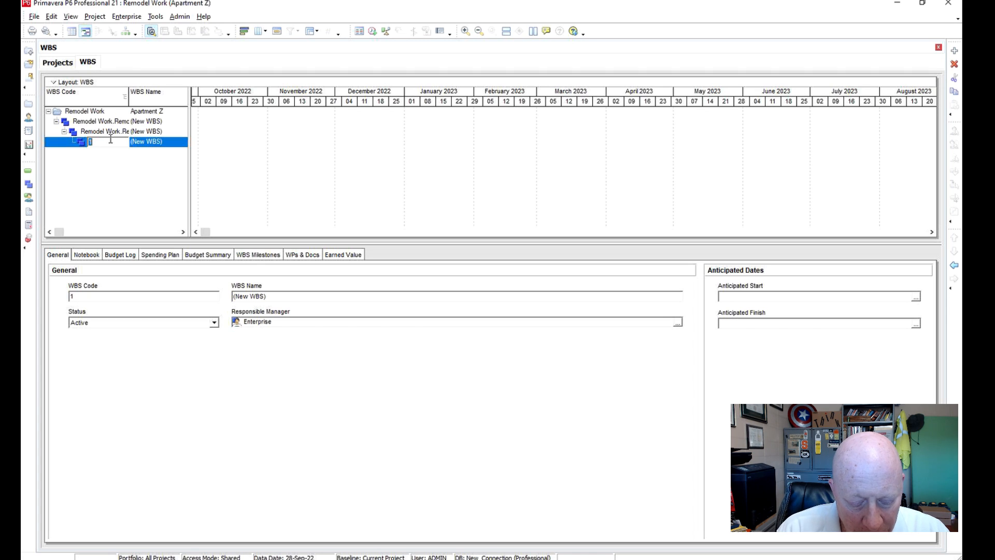
{"action": "type", "text": "Demolition"}
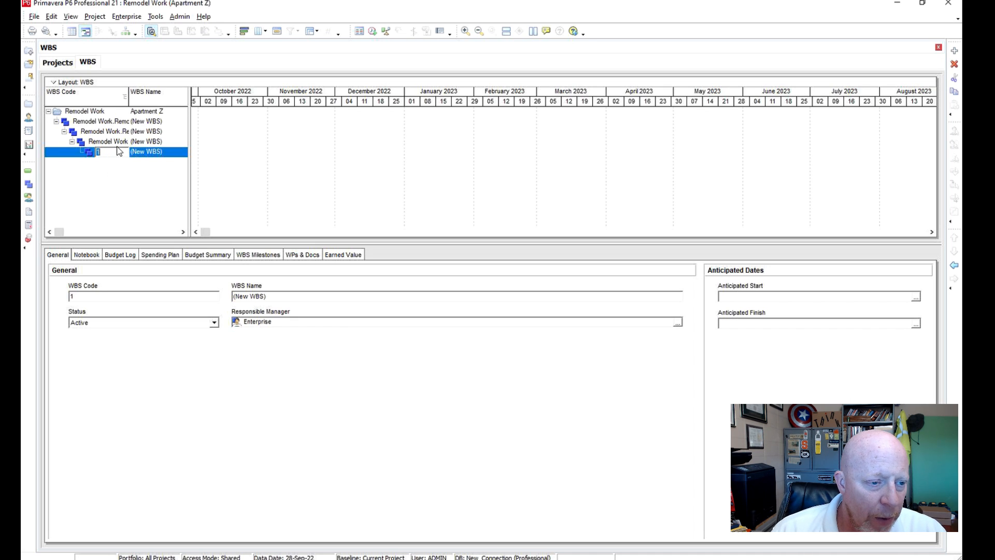
{"action": "mouse_move", "coordinate": [148, 149]}
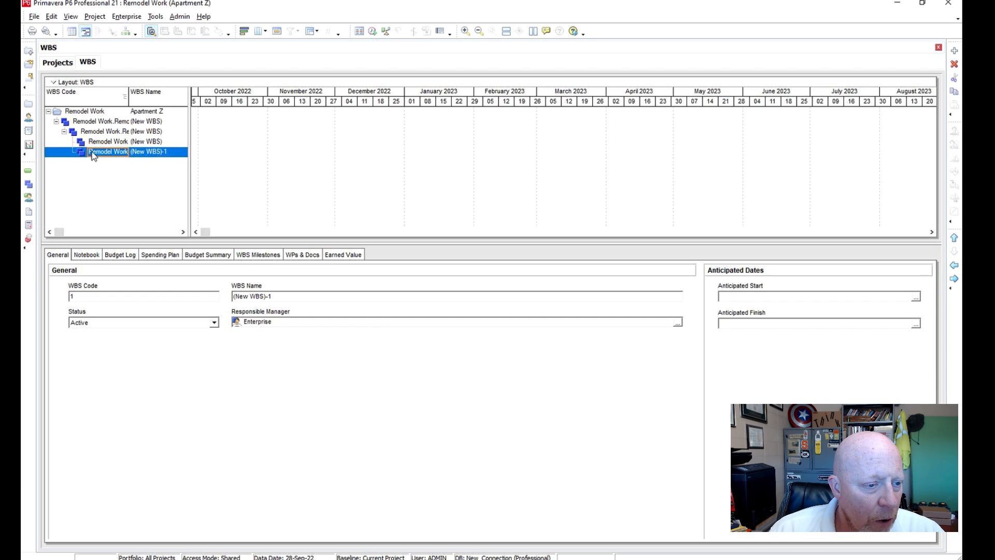
{"action": "mouse_move", "coordinate": [81, 136]}
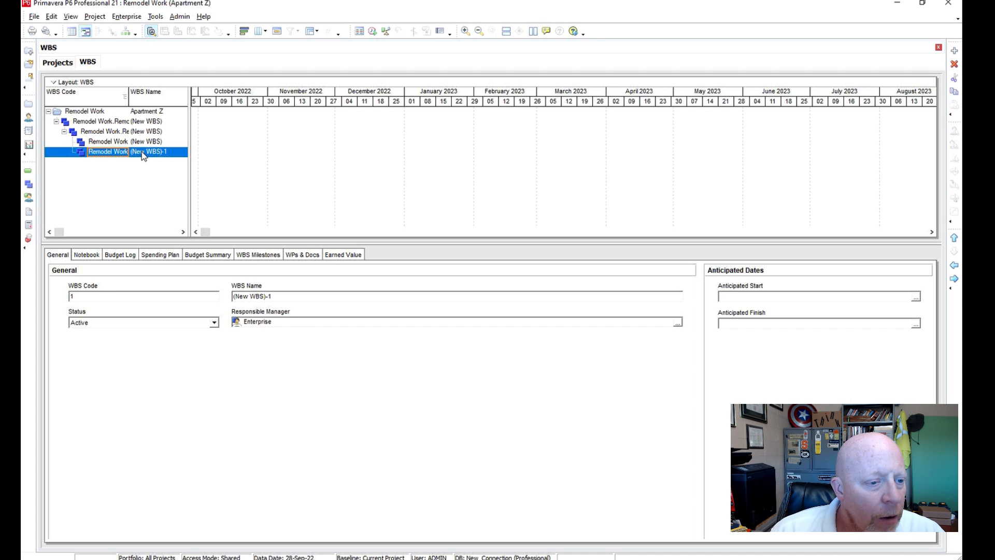
{"action": "mouse_move", "coordinate": [944, 85]}
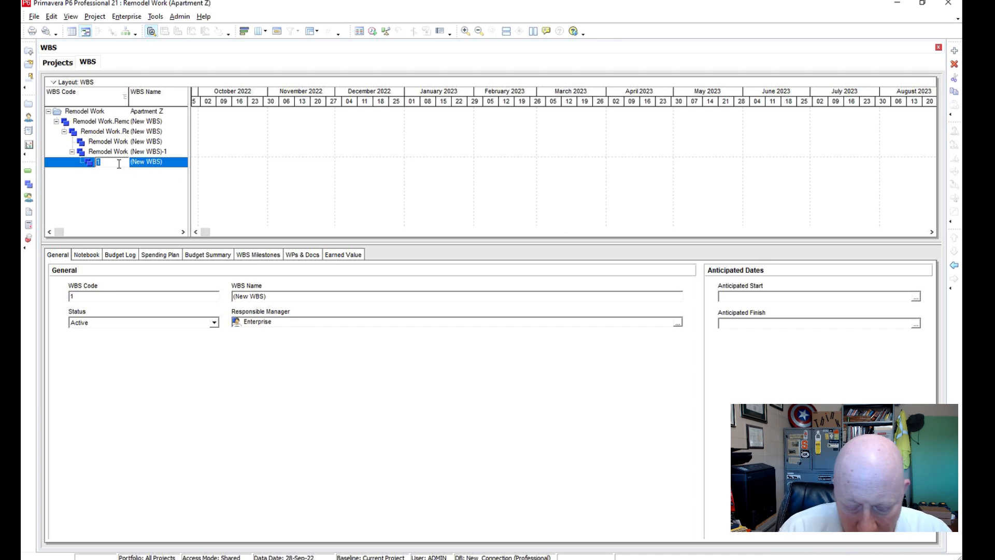
Code two WBS elements as 'Prep Work' and 'Paint Work'
{"action": "type", "text": "Prep W"}
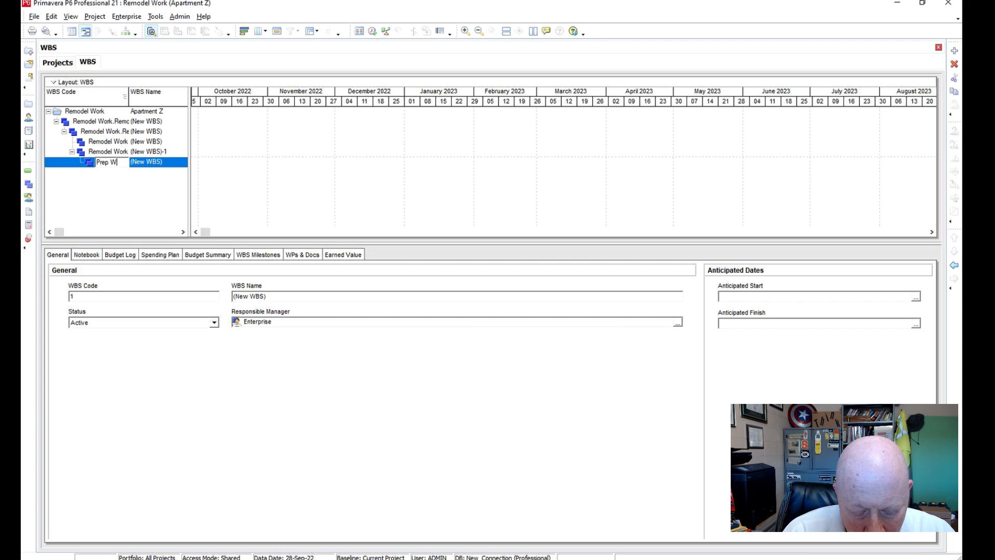
{"action": "type", "text": "ork.Remodel Work.Apartment Z."}
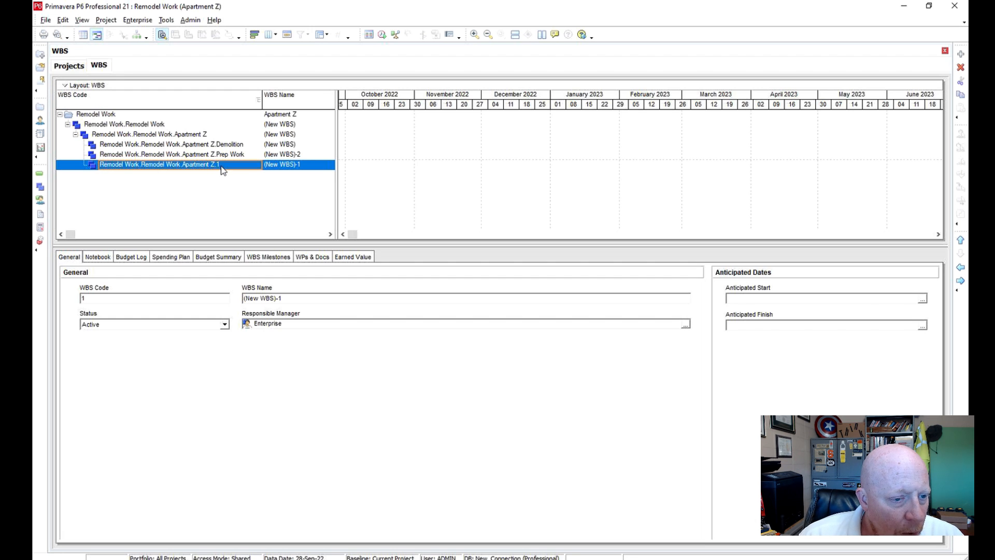
{"action": "double_click", "coordinate": [161, 164]}
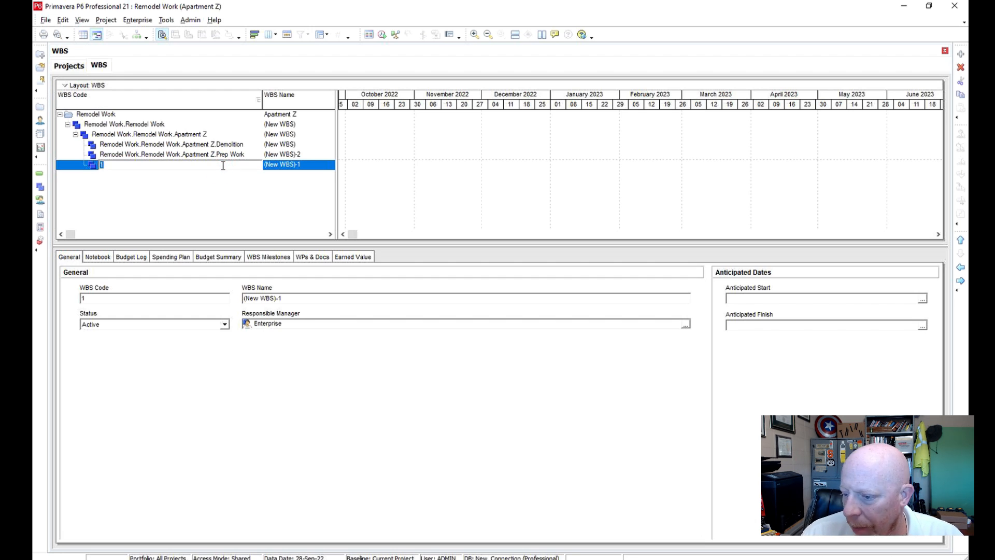
{"action": "type", "text": "Paint Work"}
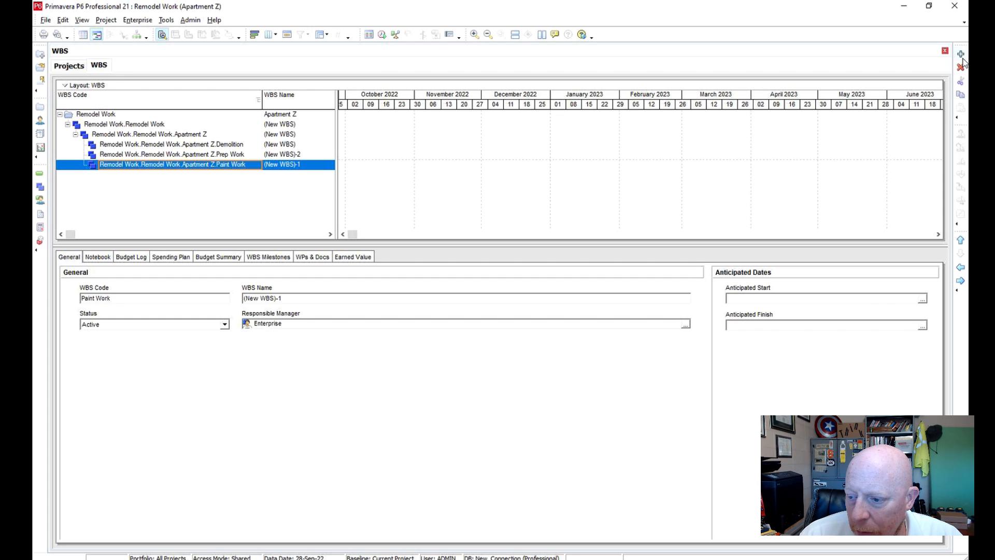
Add a WBS element coded 'Final Work/Punch'
{"action": "left_click", "coordinate": [960, 54]}
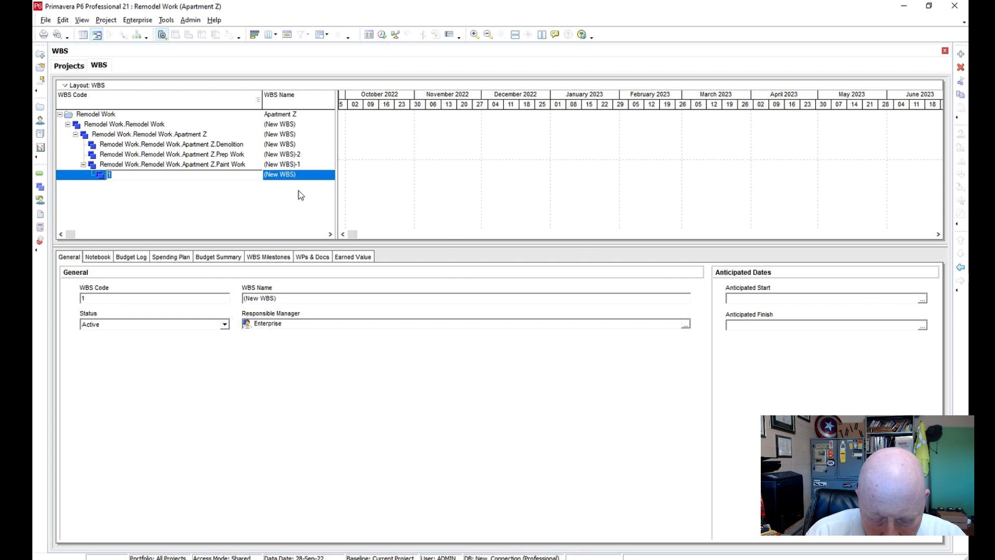
{"action": "type", "text": "Final"}
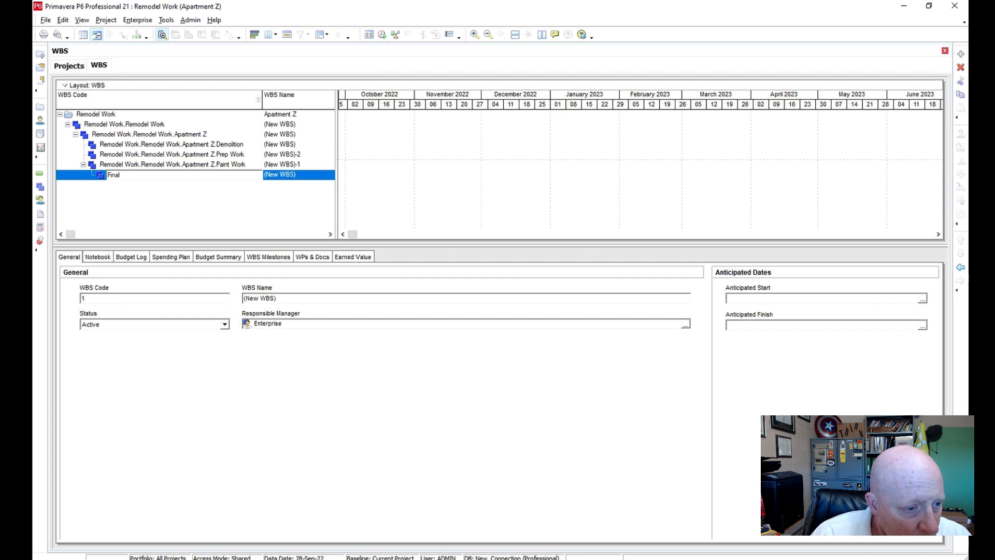
{"action": "type", "text": "Work"}
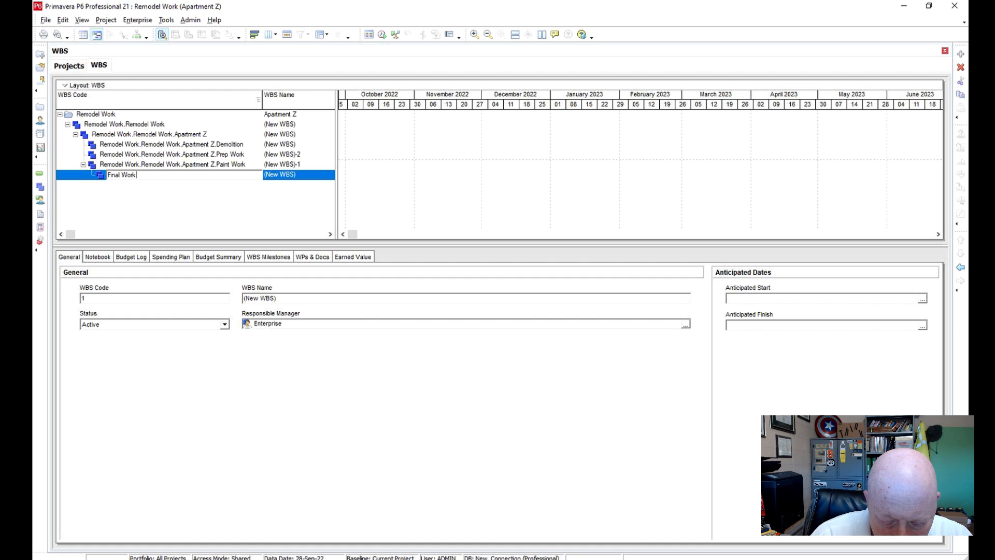
{"action": "type", "text": "/Punch"}
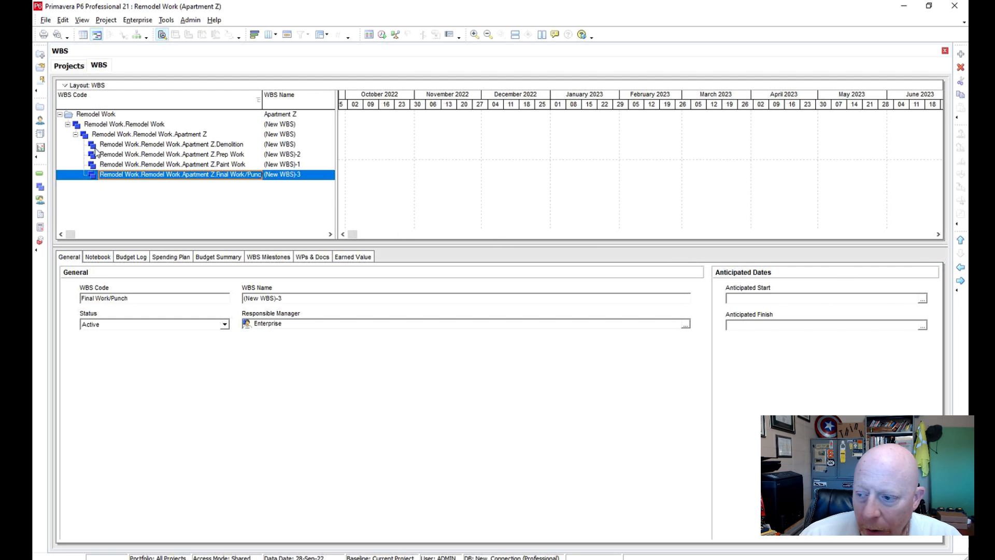
{"action": "mouse_move", "coordinate": [161, 141]}
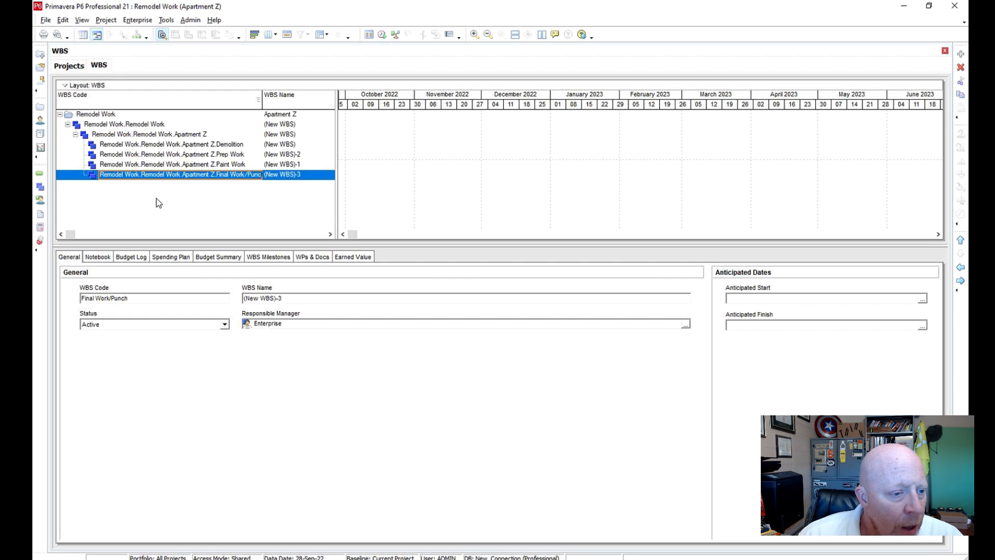
Select the Demolition WBS element and open the project's Activities view
{"action": "left_click", "coordinate": [149, 134]}
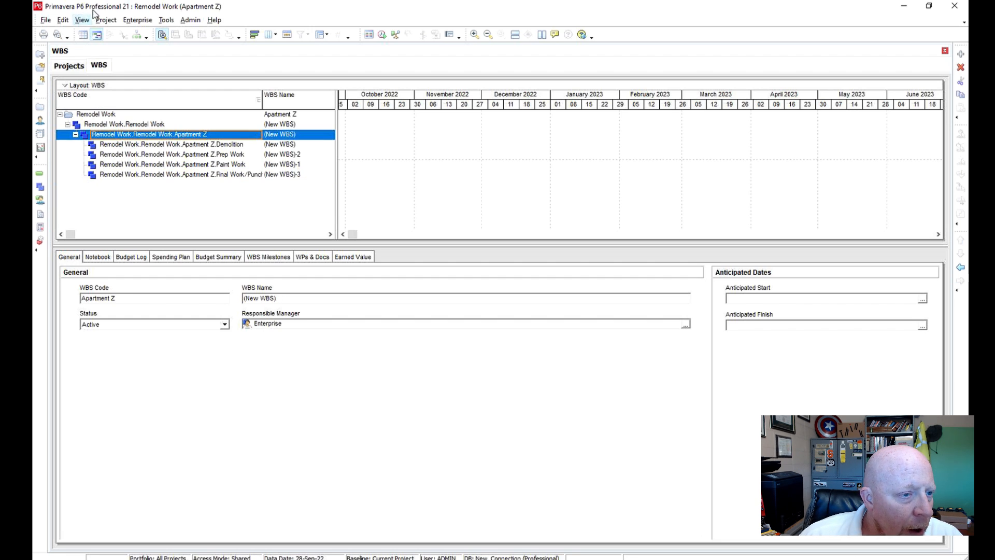
{"action": "left_click", "coordinate": [82, 20]}
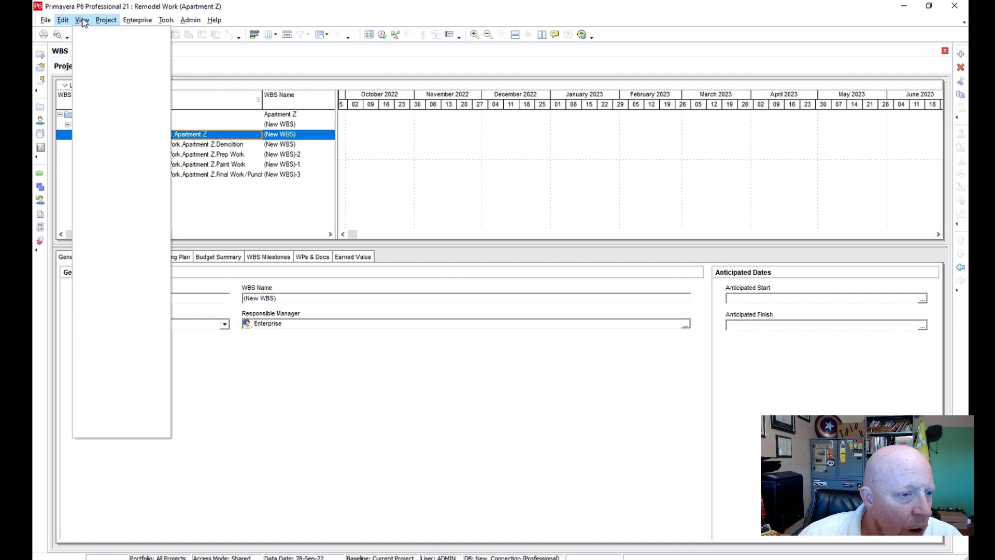
{"action": "left_click", "coordinate": [105, 20]}
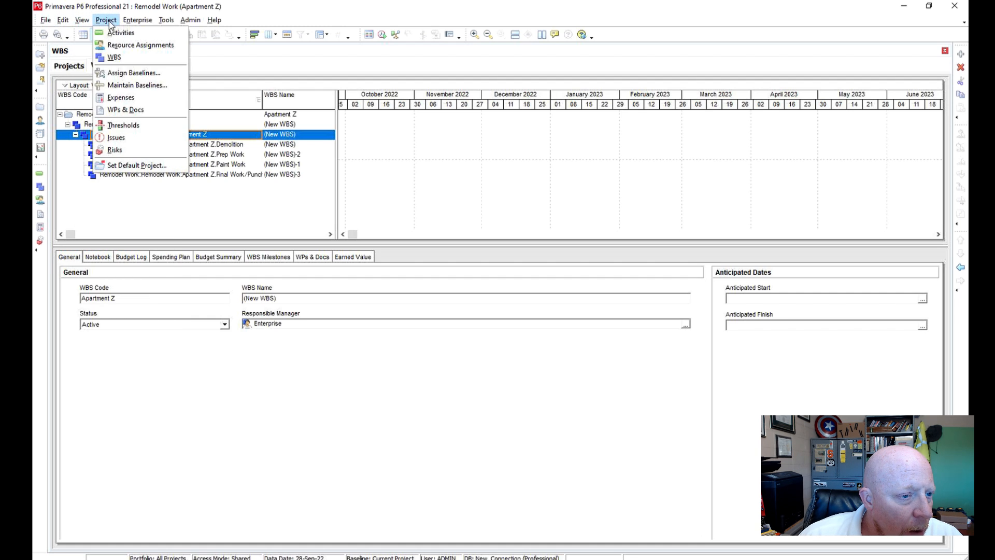
{"action": "mouse_move", "coordinate": [121, 32]}
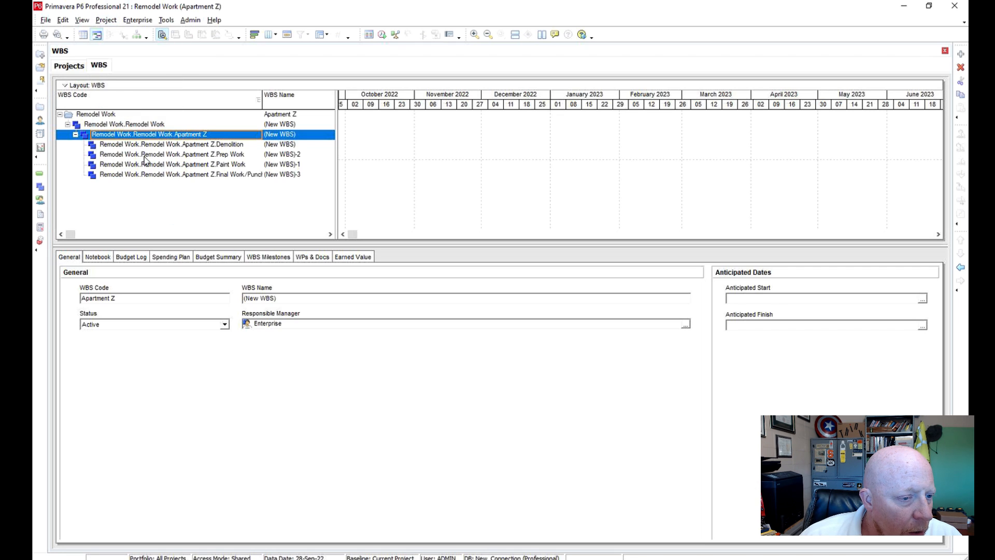
{"action": "left_click", "coordinate": [178, 145]}
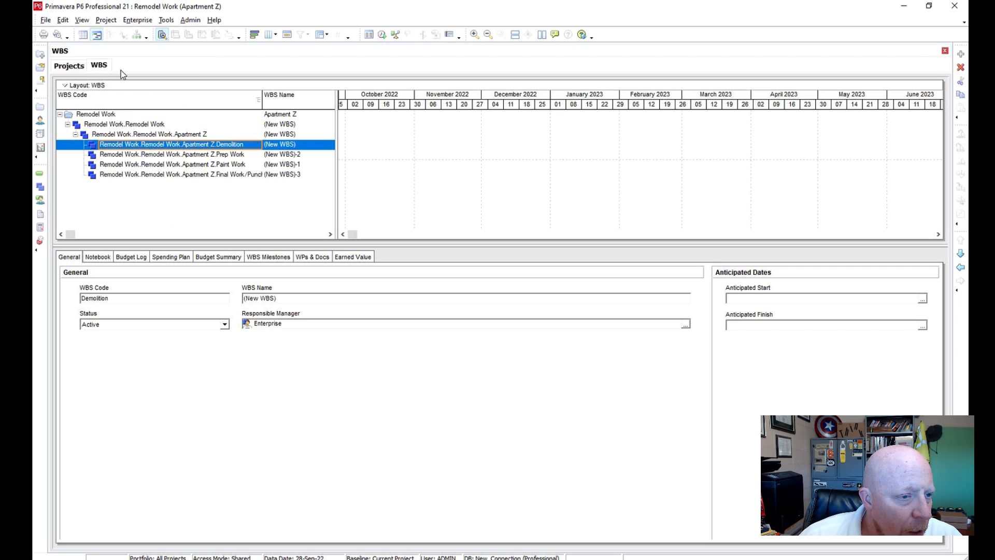
{"action": "left_click", "coordinate": [130, 66]}
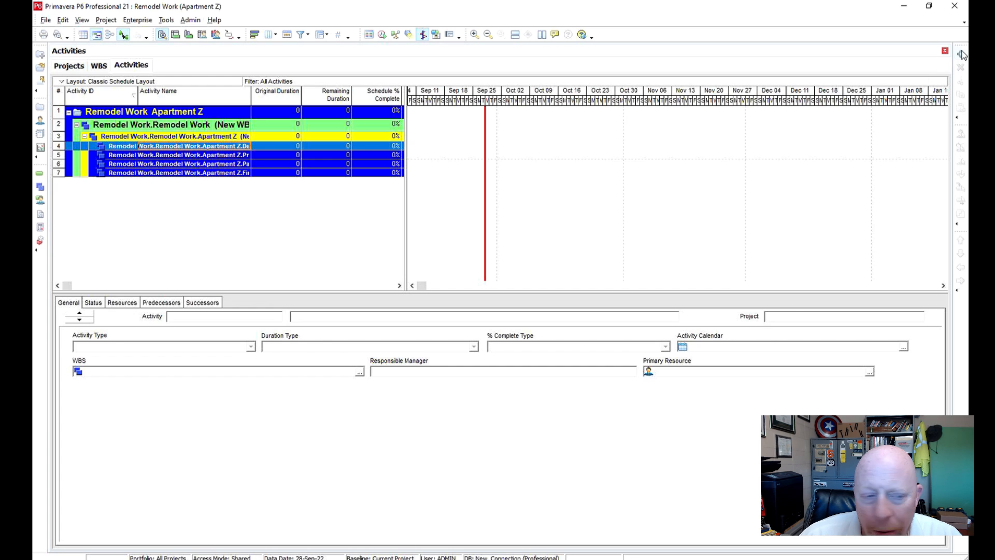
Add a new activity A1000 under Demolition and adjust the Activity Name column
{"action": "left_click", "coordinate": [960, 54]}
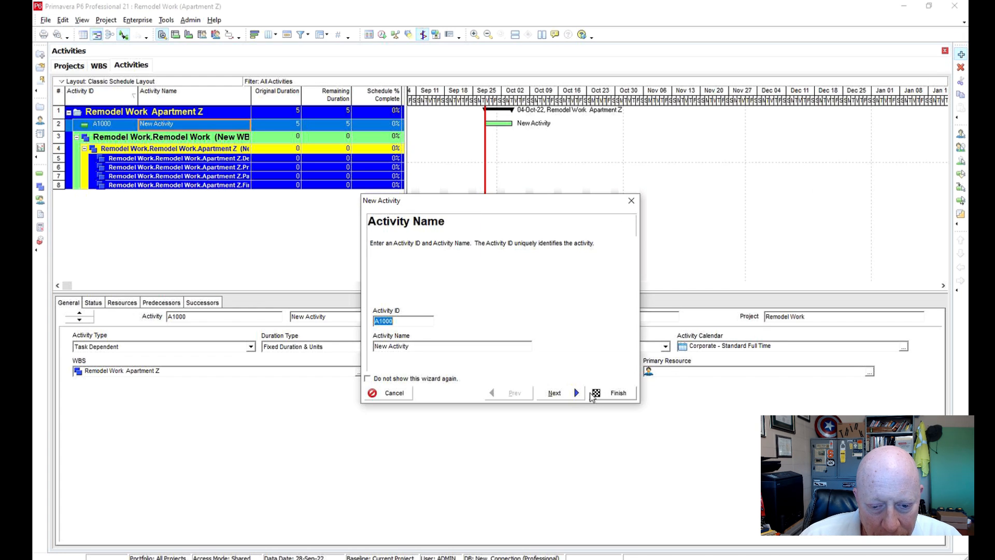
{"action": "mouse_move", "coordinate": [606, 396]}
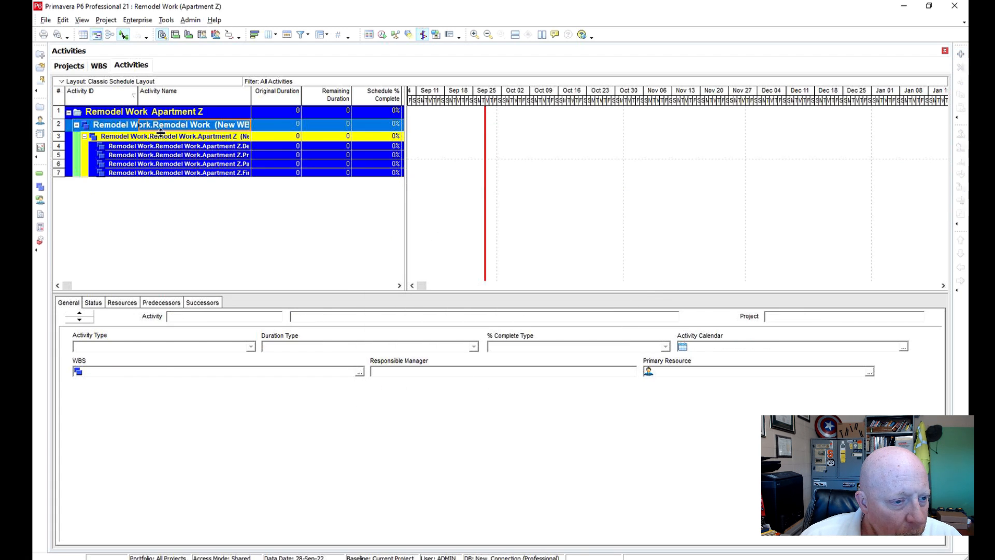
{"action": "mouse_move", "coordinate": [283, 282]}
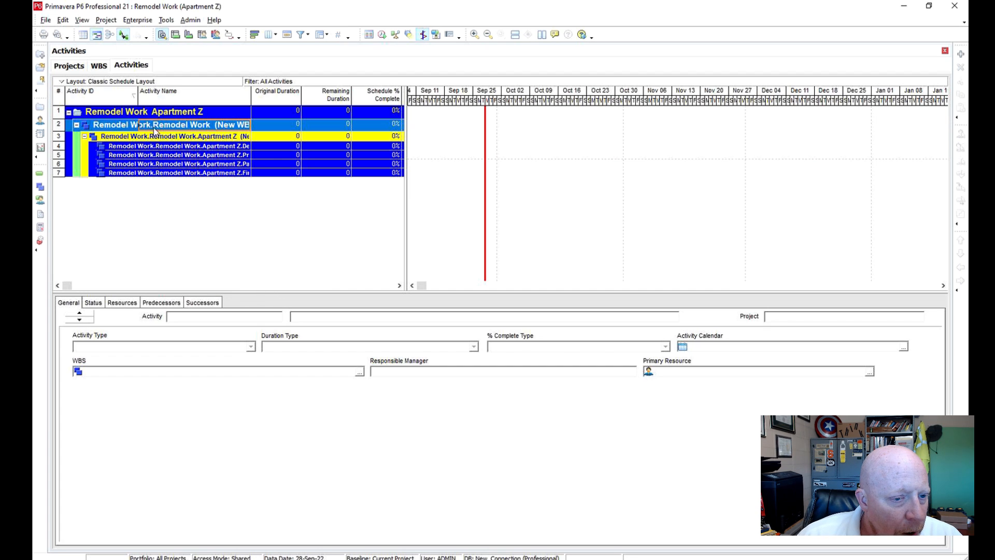
{"action": "mouse_move", "coordinate": [219, 135]}
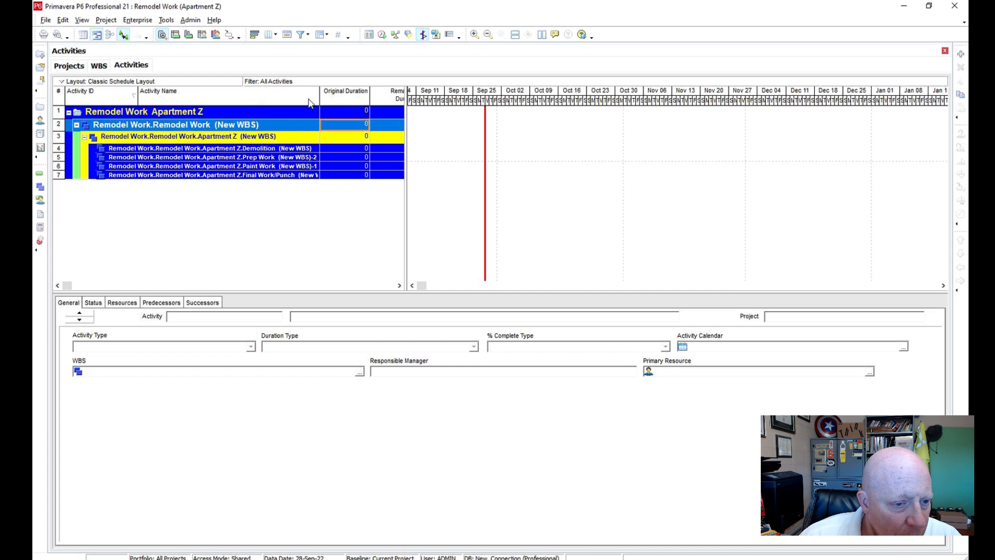
{"action": "left_click", "coordinate": [209, 147]}
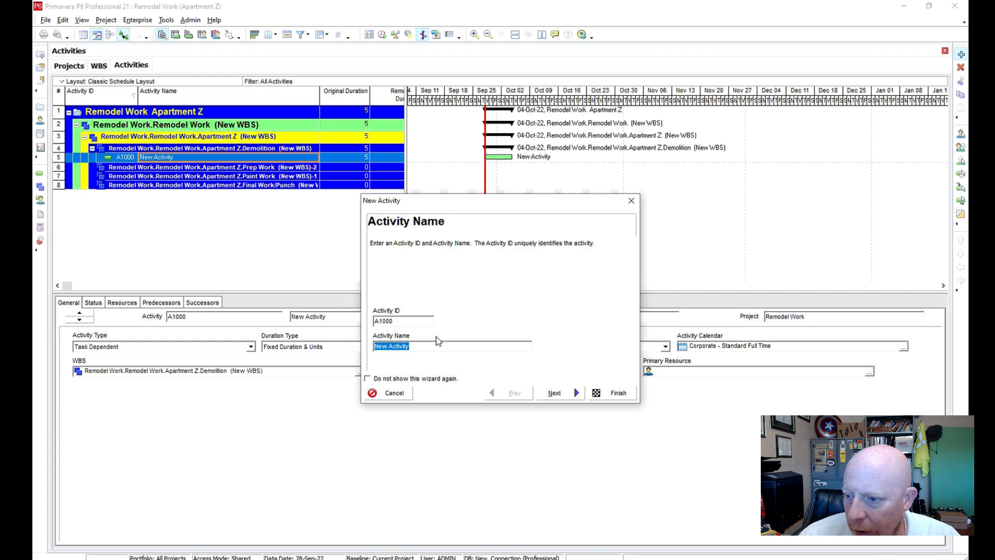
Create activities Remove Wallpaper, Remove Carpet in all areas, and Remove Tack Strip
{"action": "type", "text": "Remove Wall"}
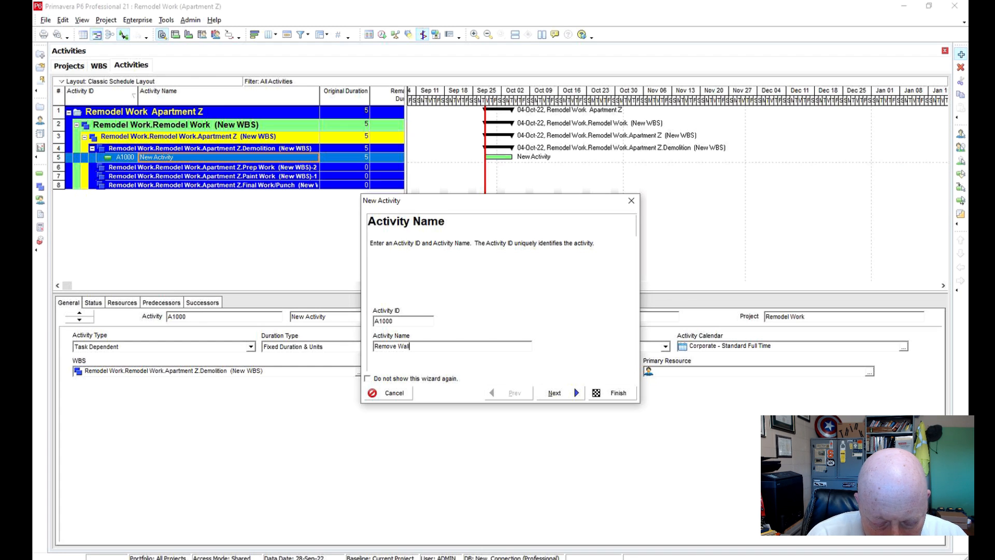
{"action": "type", "text": "paper"}
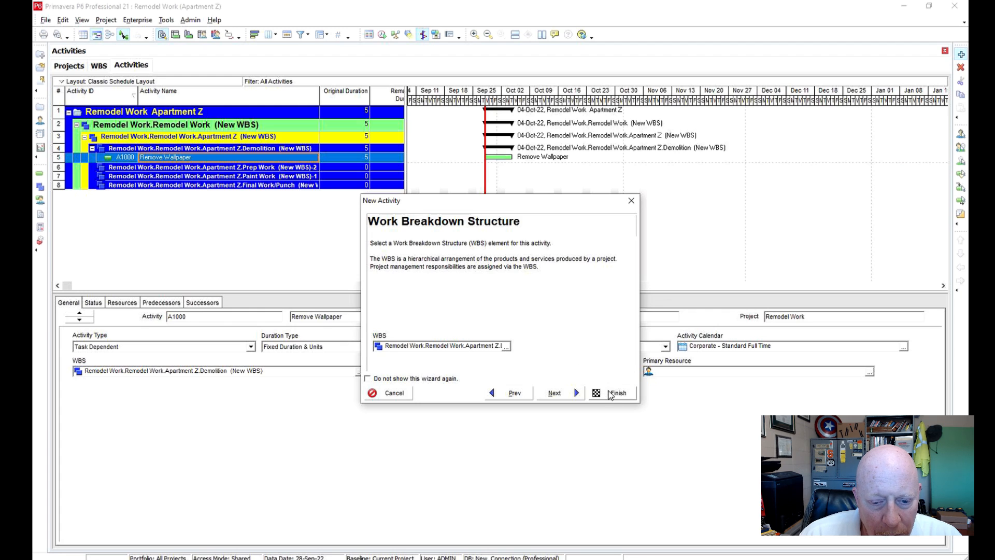
{"action": "left_click", "coordinate": [615, 392]}
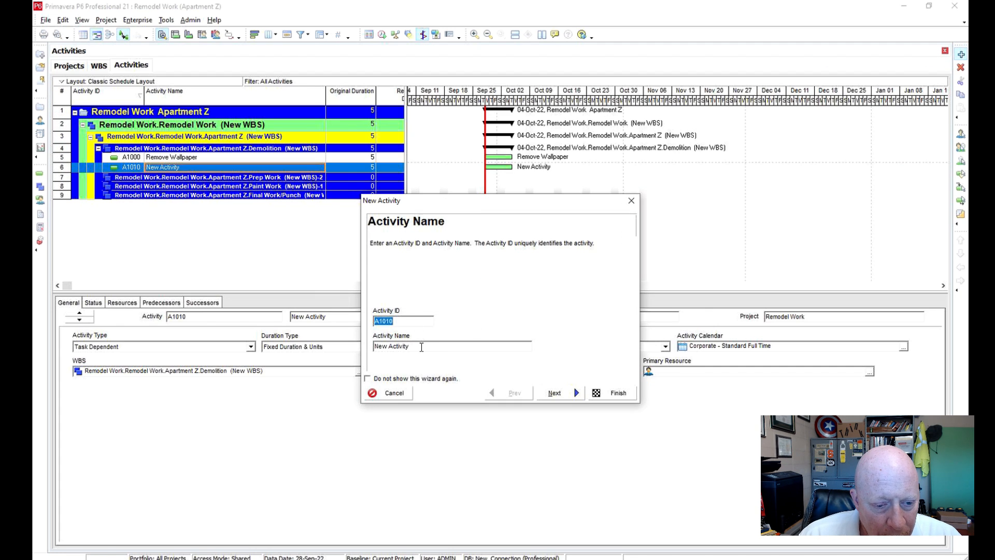
{"action": "type", "text": "R"}
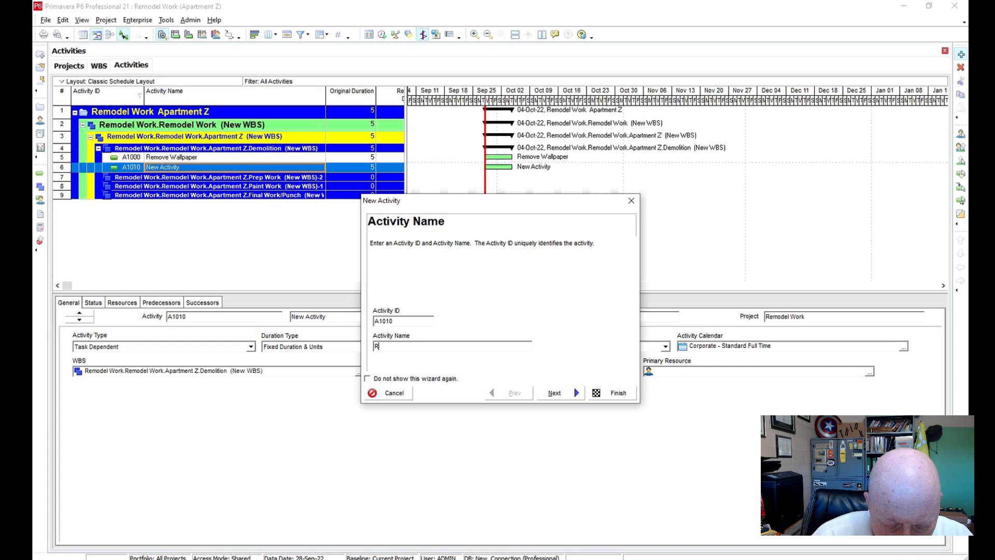
{"action": "type", "text": "emove Carpet"}
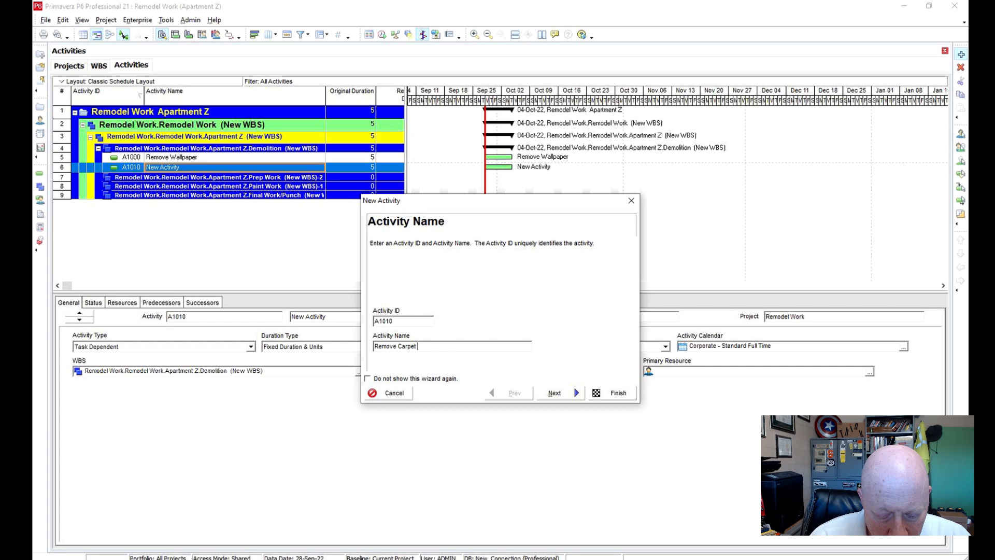
{"action": "type", "text": "in"}
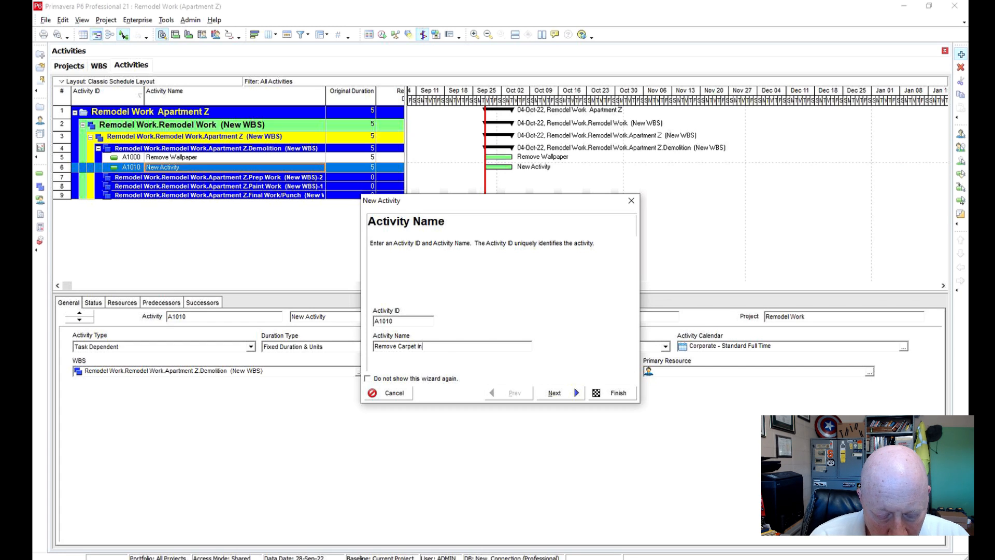
{"action": "type", "text": "all areas"}
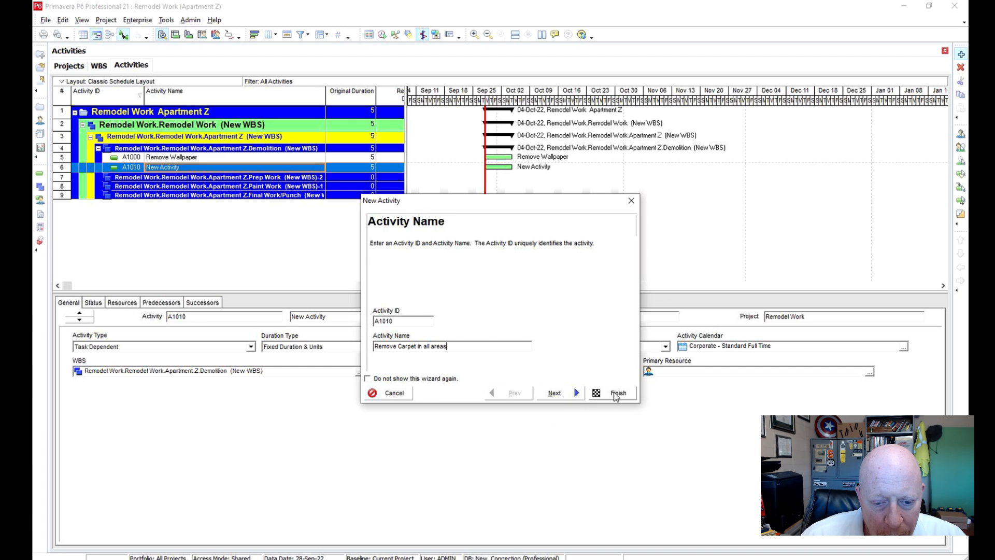
{"action": "left_click", "coordinate": [615, 393]}
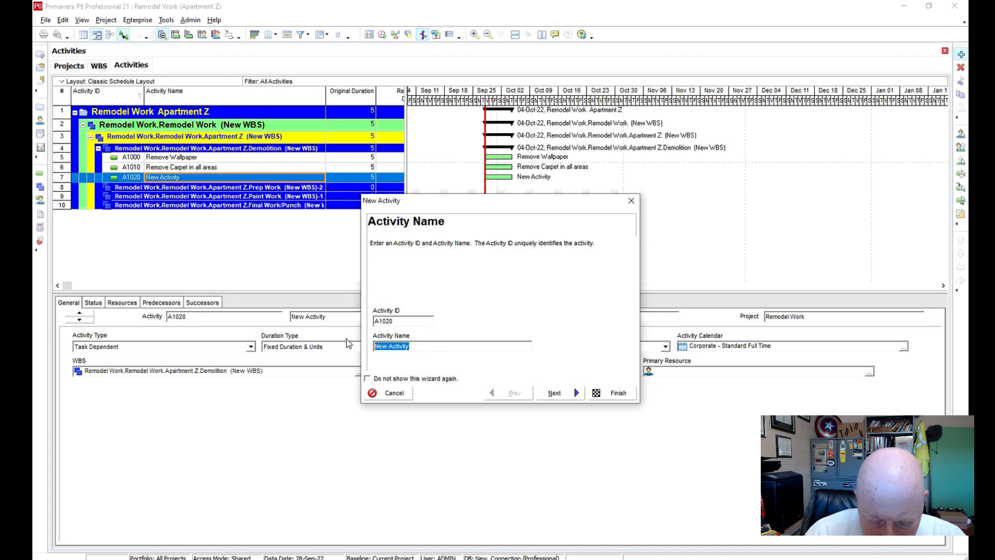
{"action": "type", "text": "Remove Tack Strip"}
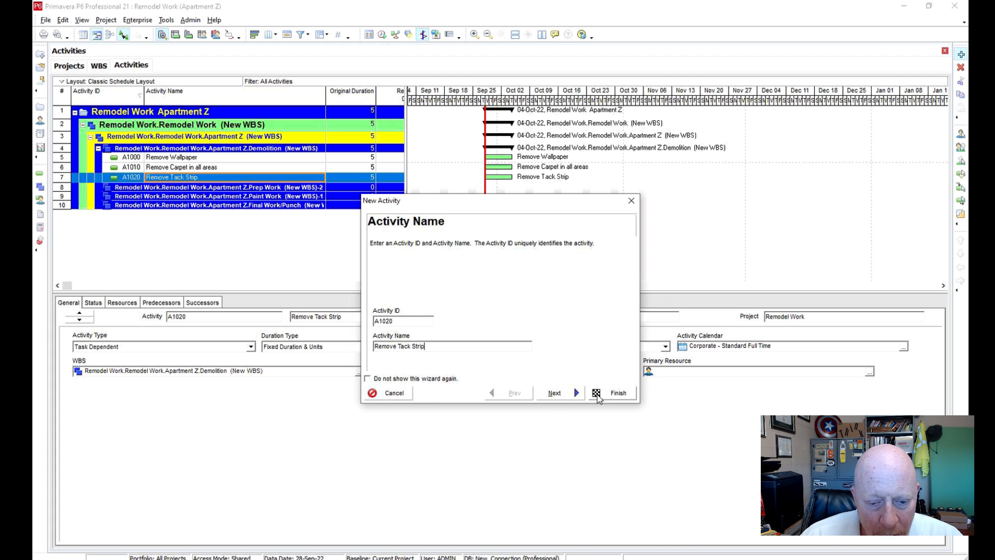
{"action": "left_click", "coordinate": [616, 392]}
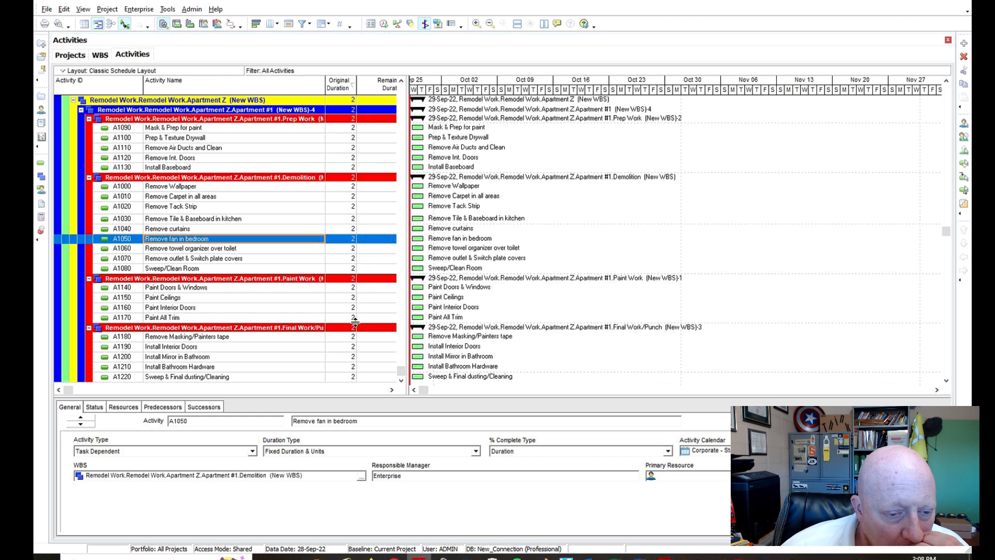
{"action": "left_click", "coordinate": [172, 206]}
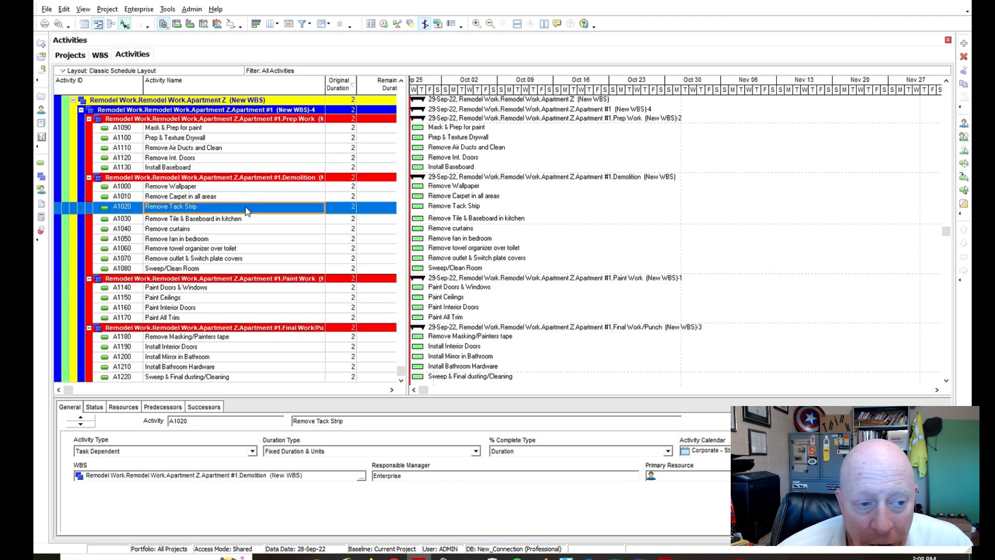
{"action": "mouse_move", "coordinate": [203, 142]}
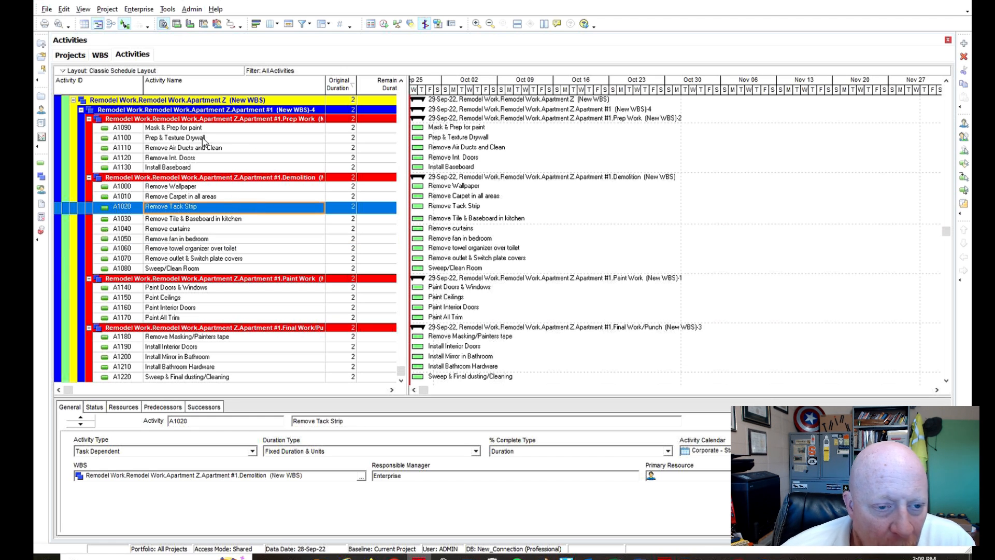
{"action": "mouse_move", "coordinate": [216, 254]}
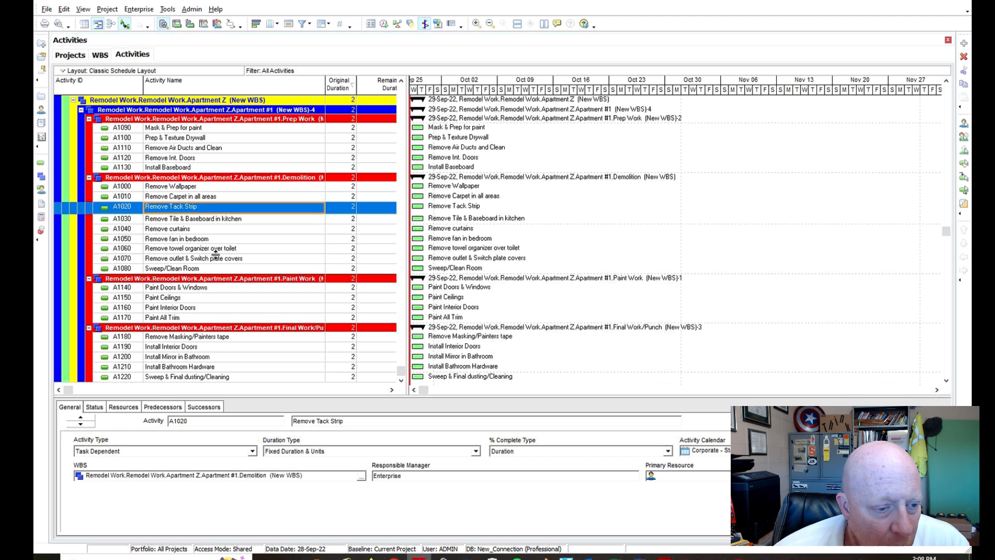
{"action": "mouse_move", "coordinate": [200, 229]}
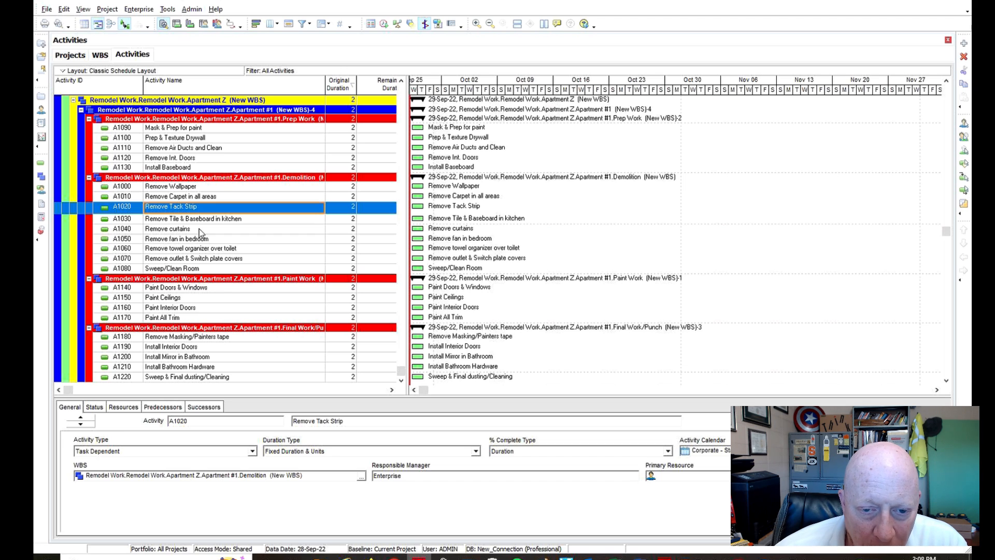
{"action": "mouse_move", "coordinate": [588, 217]}
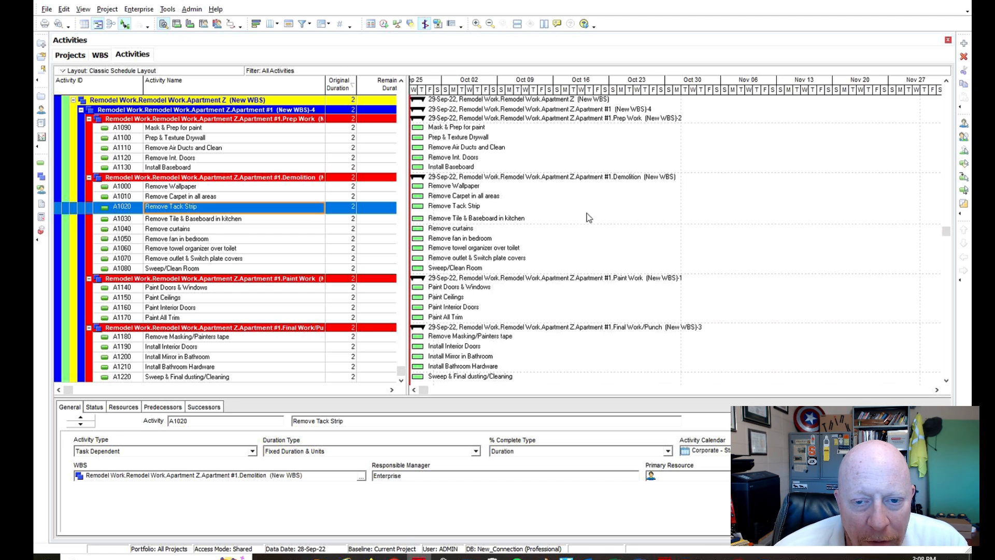
{"action": "mouse_move", "coordinate": [316, 209]}
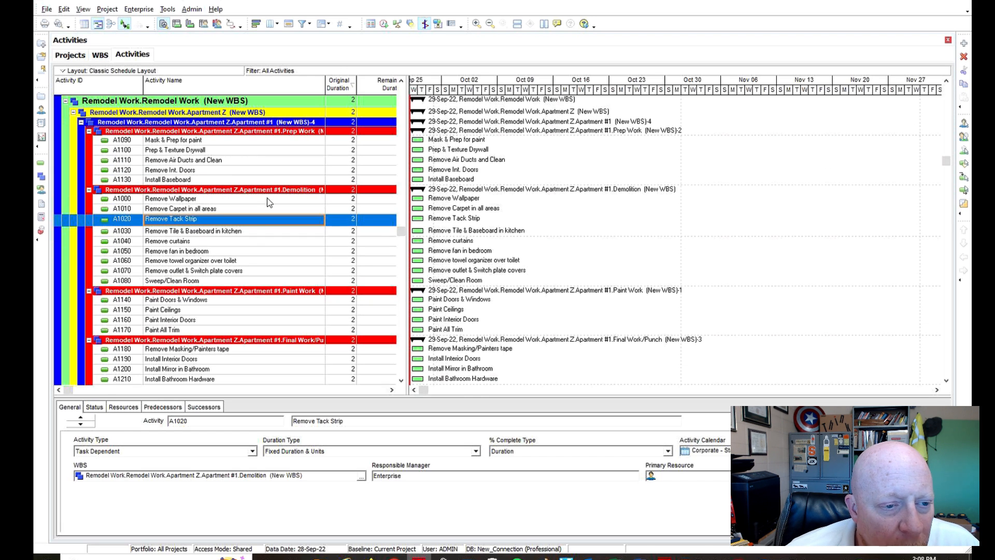
{"action": "mouse_move", "coordinate": [246, 274]}
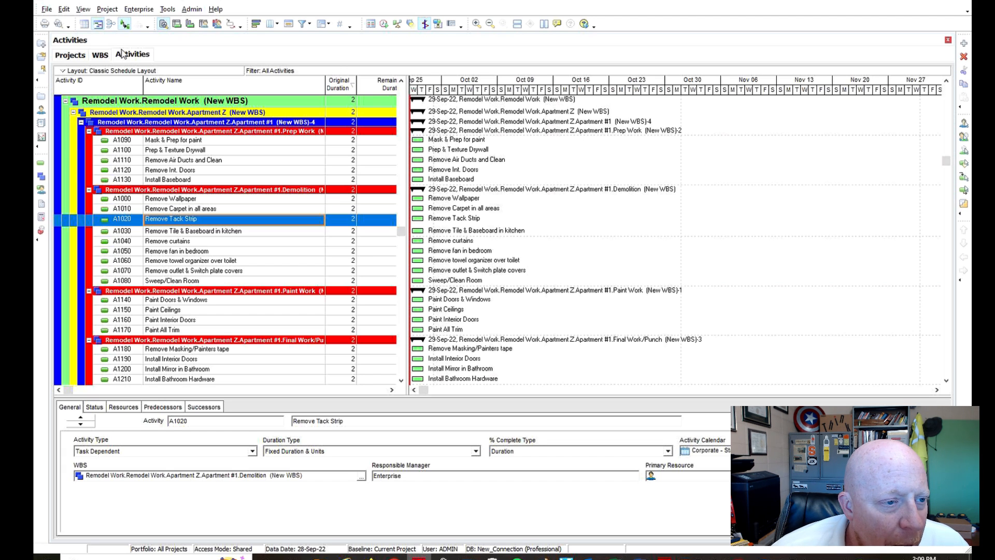
Return to the WBS view and add an element coded 'Apartment/UNTI #2'
{"action": "left_click", "coordinate": [99, 54]}
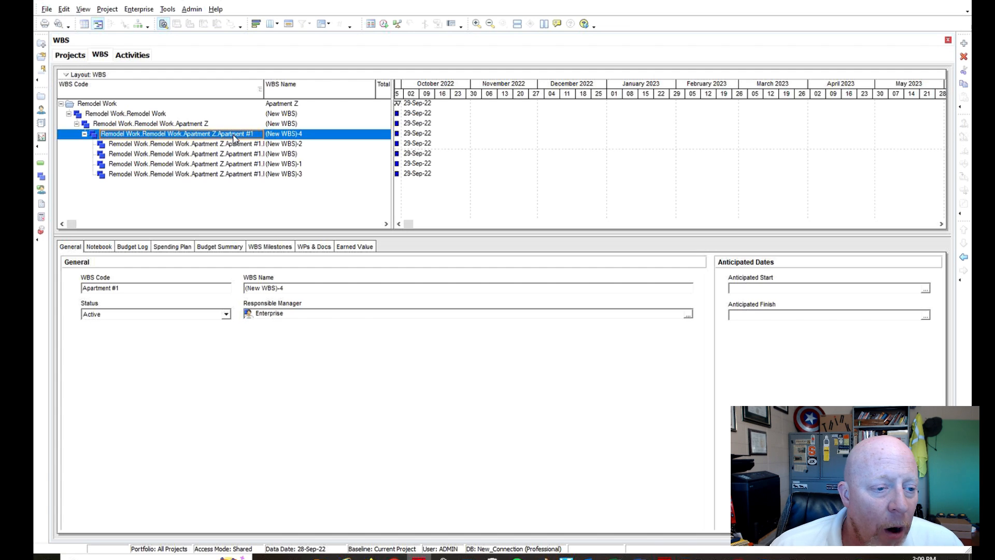
{"action": "mouse_move", "coordinate": [234, 140]}
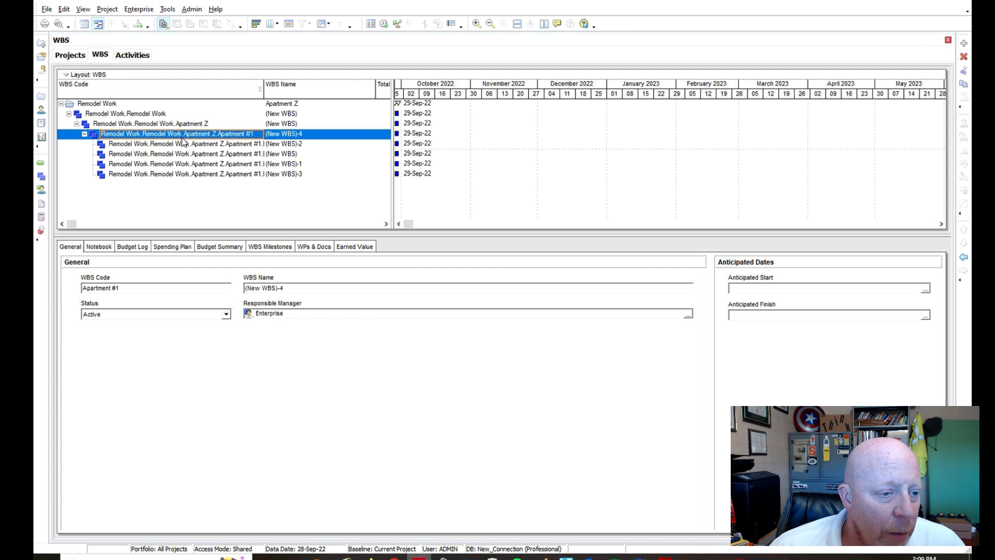
{"action": "left_click", "coordinate": [178, 124]}
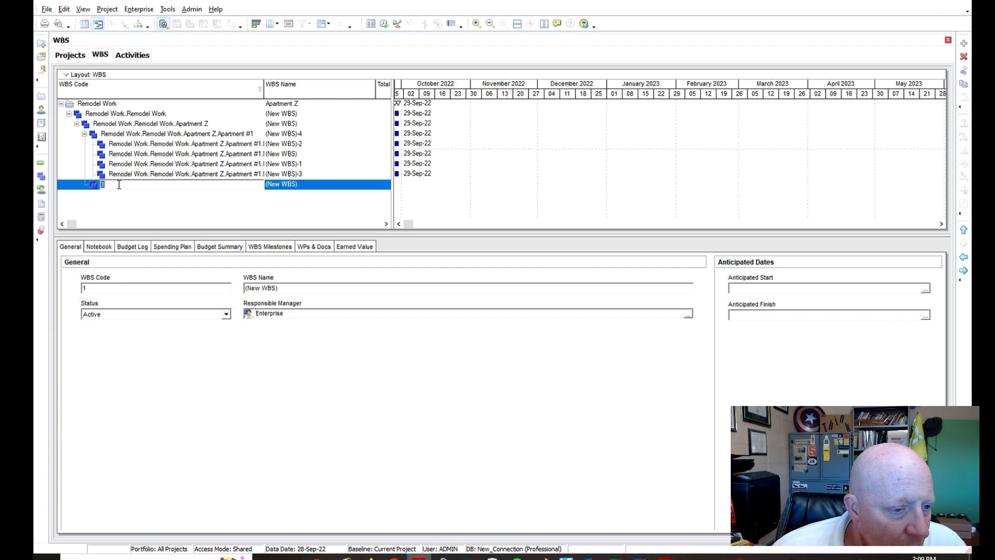
{"action": "type", "text": "A"}
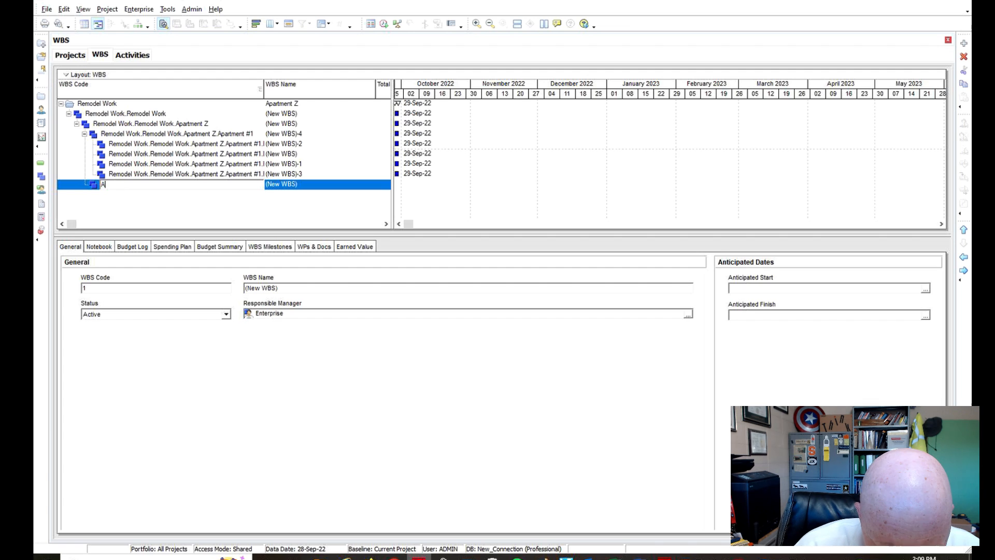
{"action": "type", "text": "partment"}
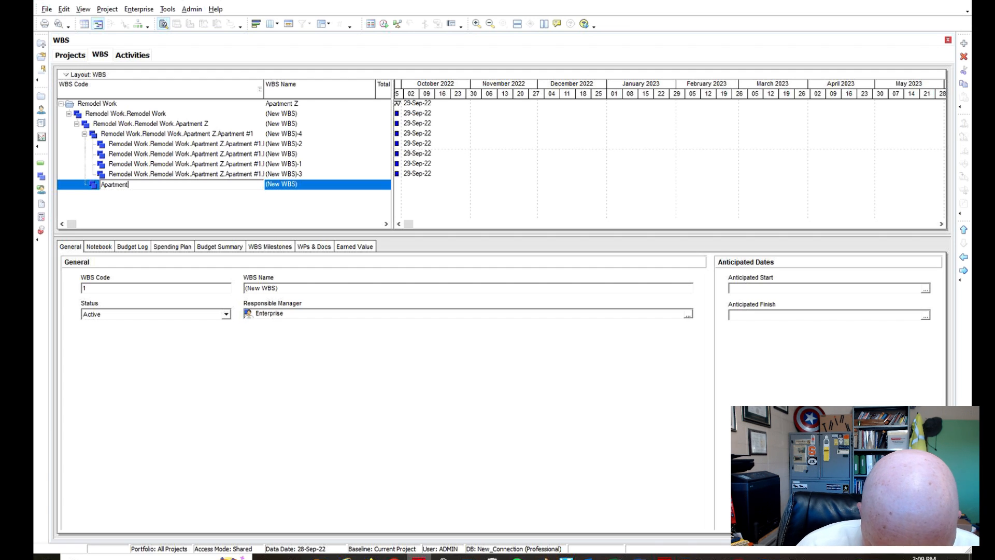
{"action": "type", "text": "/UNTI"}
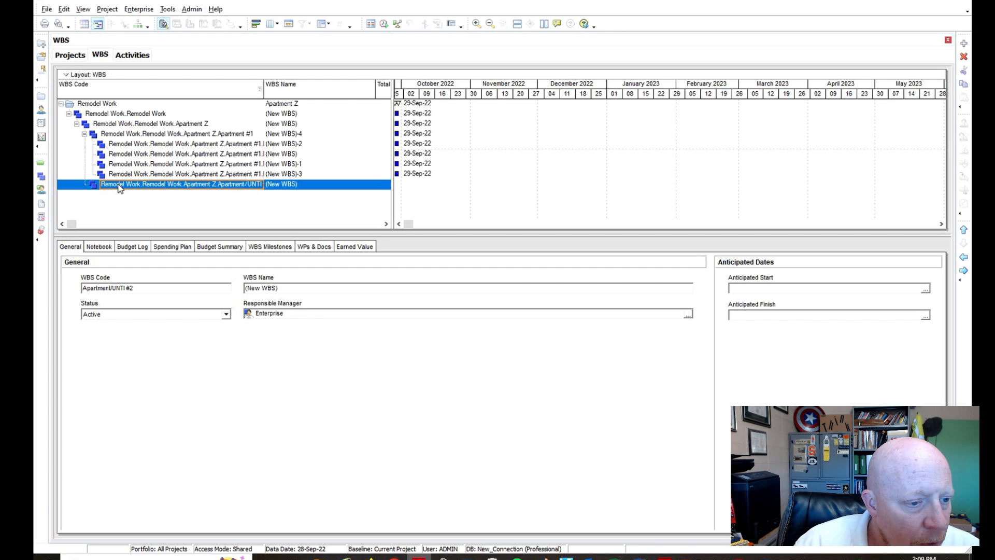
{"action": "mouse_move", "coordinate": [106, 150]}
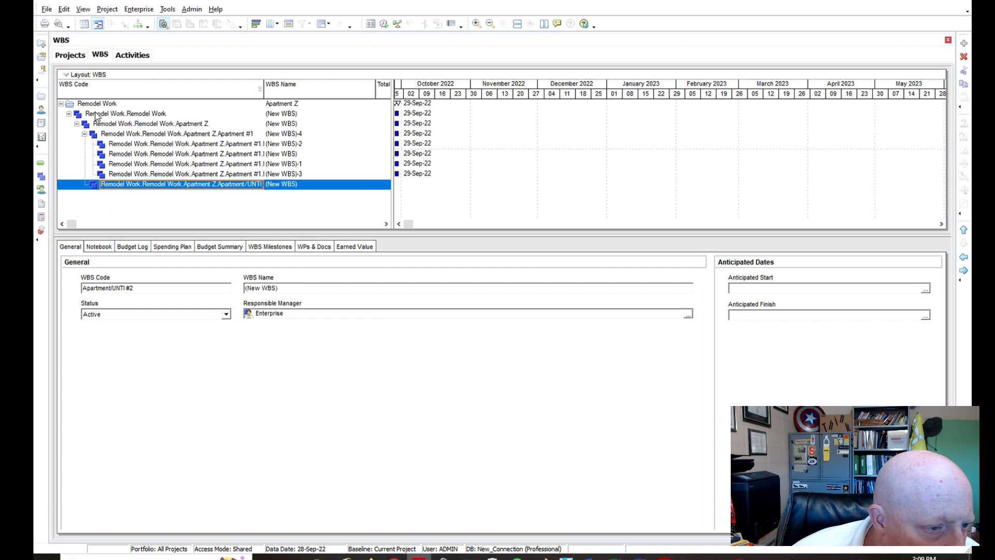
Commit the new WBS code and reselect the new WBS element
{"action": "left_click", "coordinate": [125, 113]}
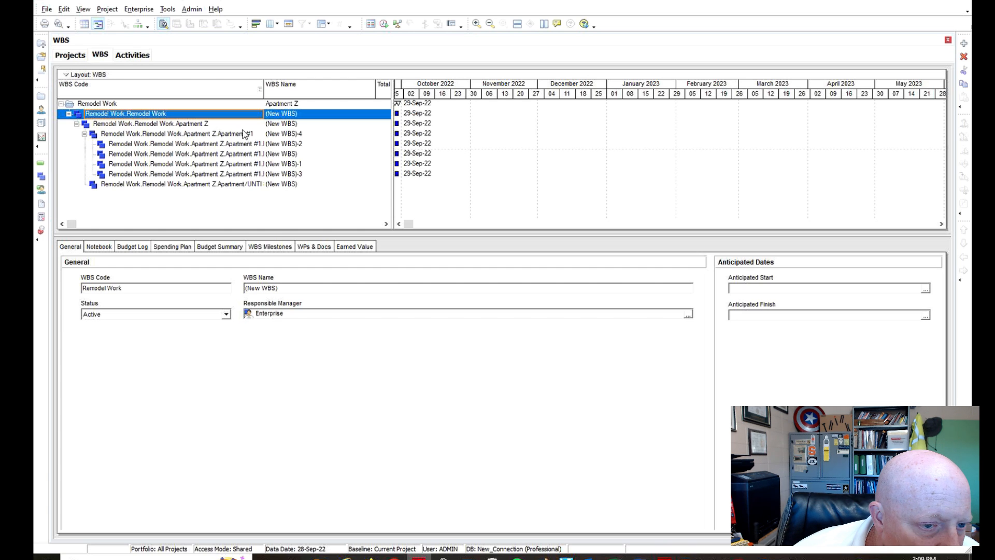
{"action": "left_click", "coordinate": [184, 184]}
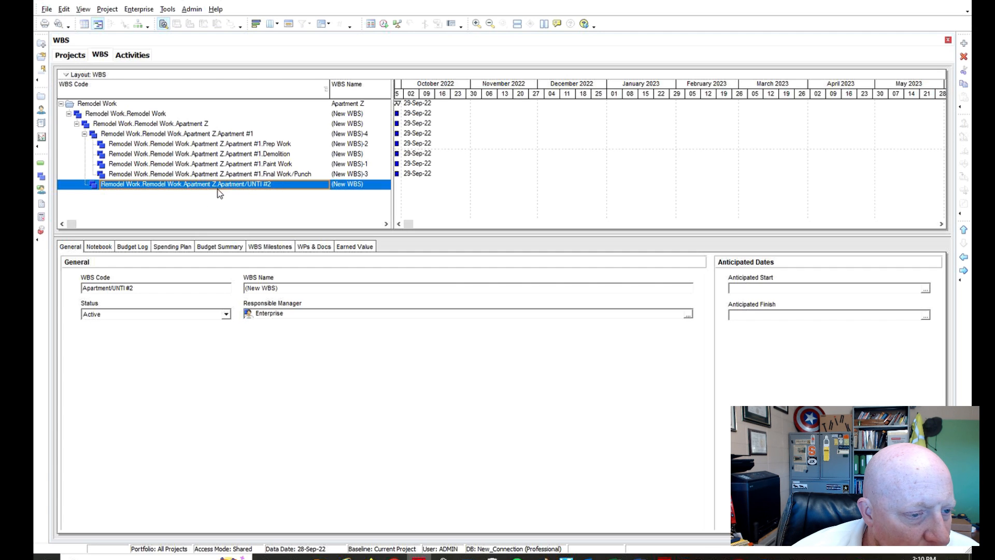
{"action": "mouse_move", "coordinate": [92, 118]}
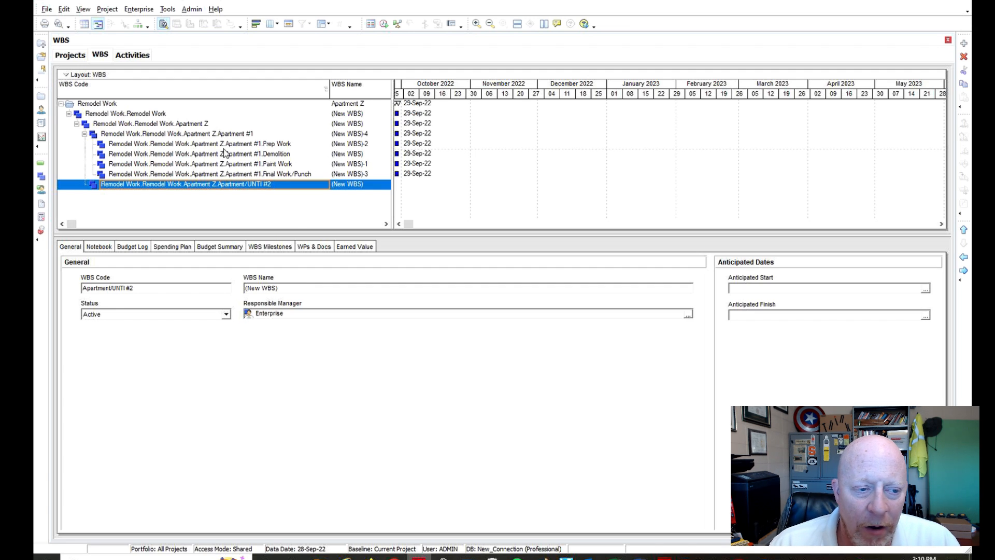
{"action": "mouse_move", "coordinate": [289, 150]}
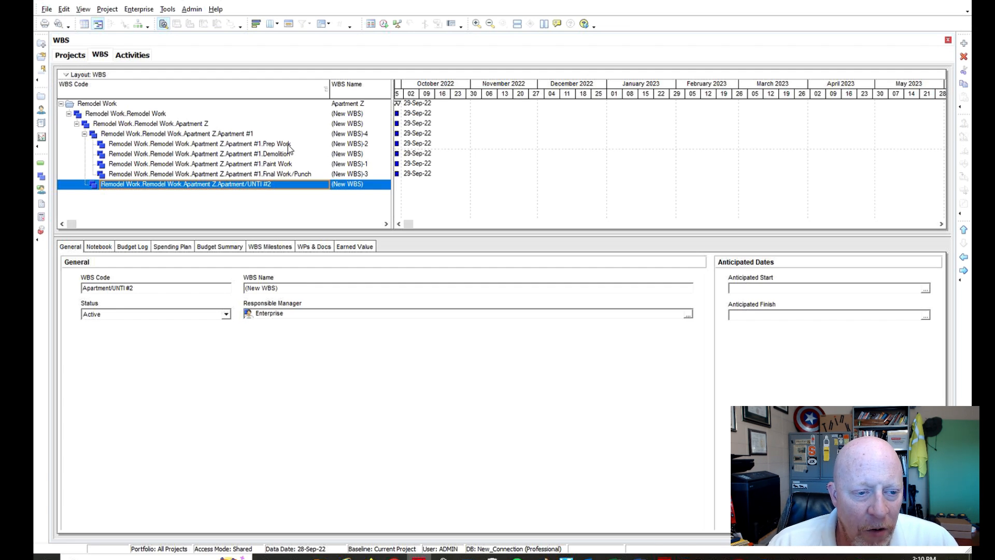
{"action": "mouse_move", "coordinate": [297, 177]}
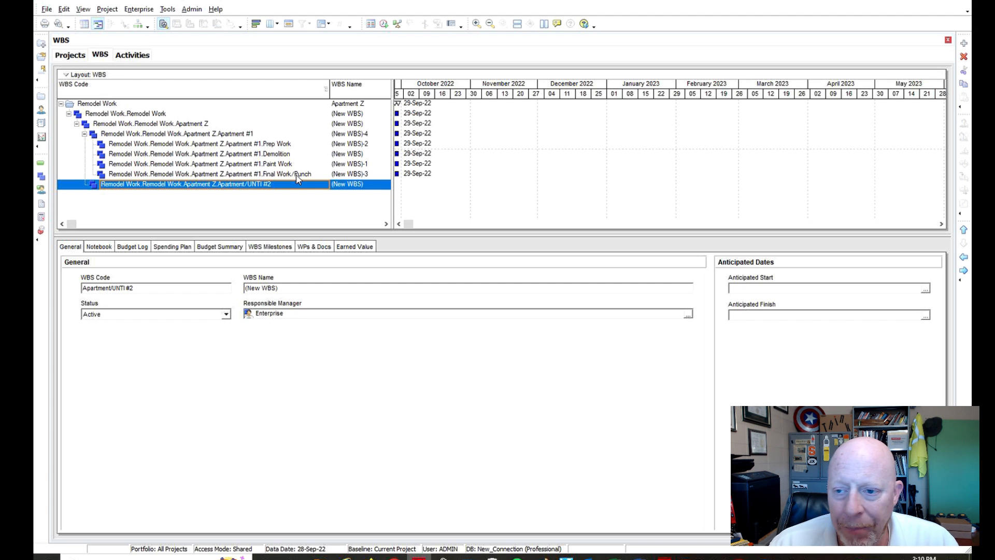
Link Mask & Prep, Texture Drywall and Air Ducts, then Tack Strip, Tile & Baseboard and curtains
{"action": "left_click", "coordinate": [132, 54]}
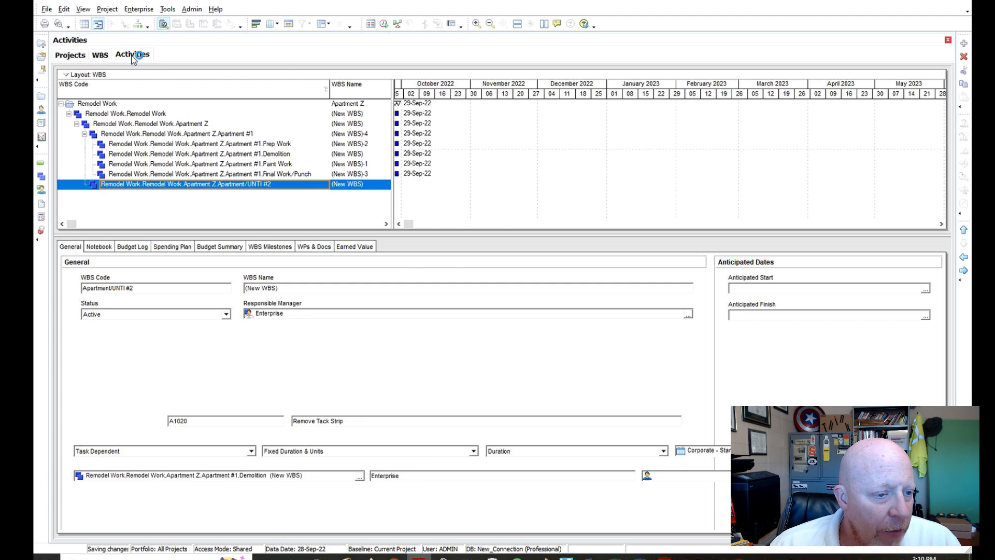
{"action": "left_click", "coordinate": [133, 53]}
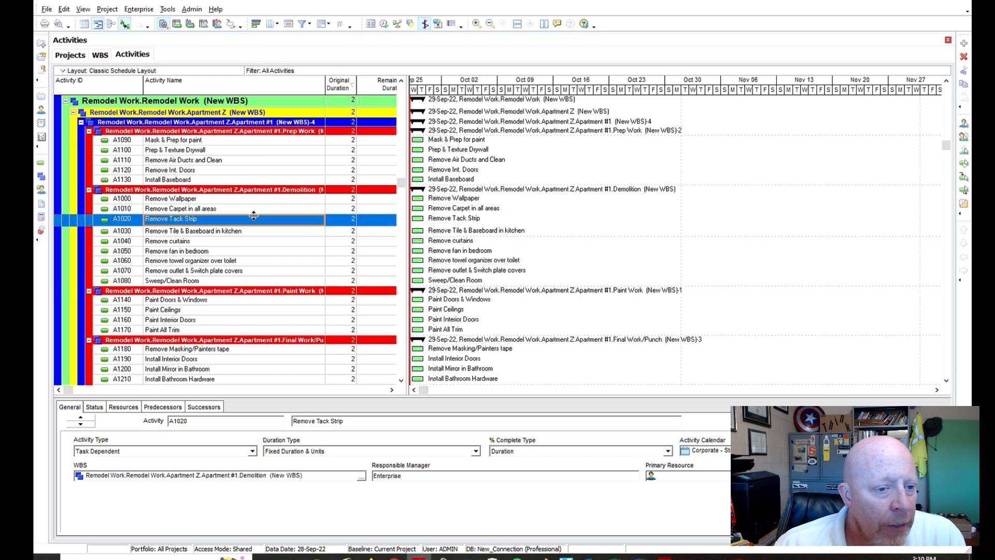
{"action": "left_click", "coordinate": [184, 159]}
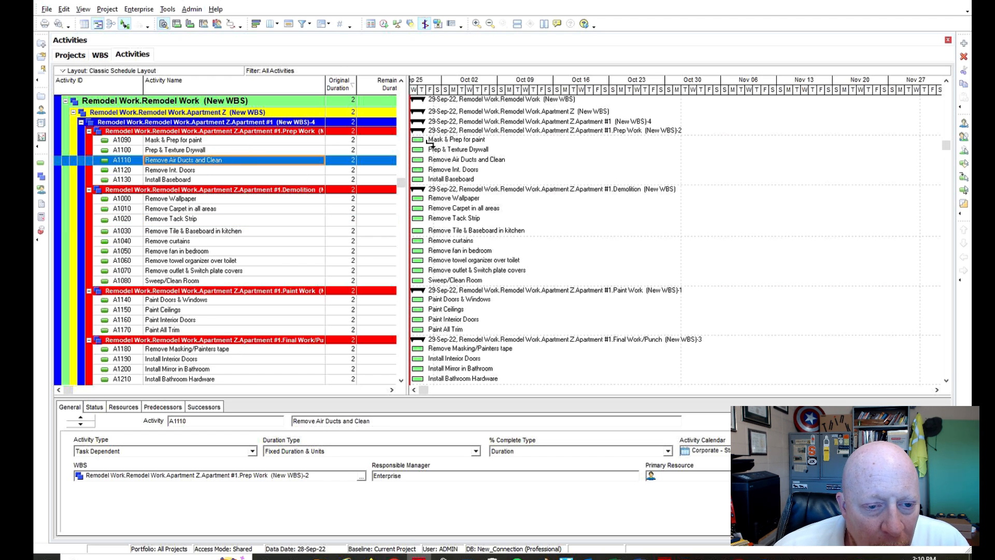
{"action": "left_click", "coordinate": [171, 139]}
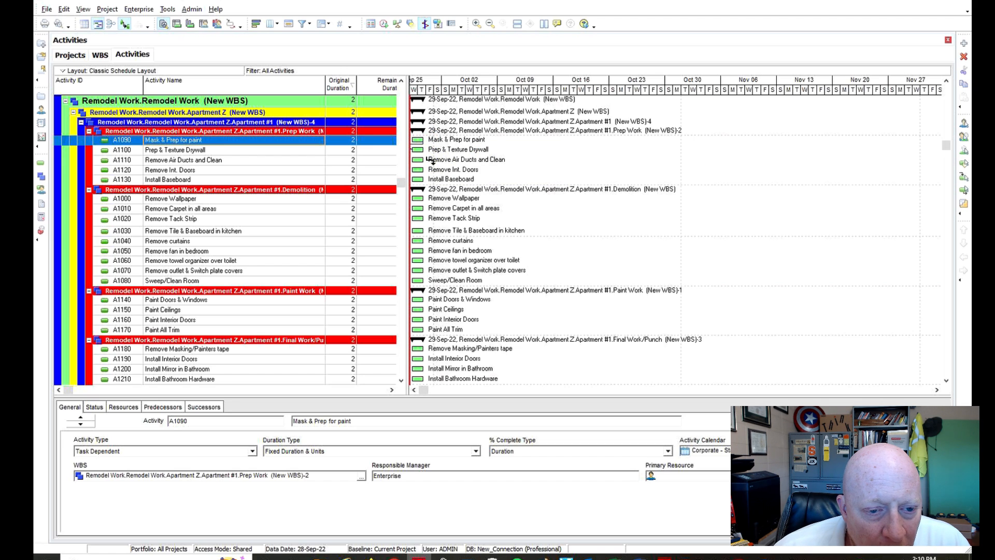
{"action": "left_click", "coordinate": [174, 149]}
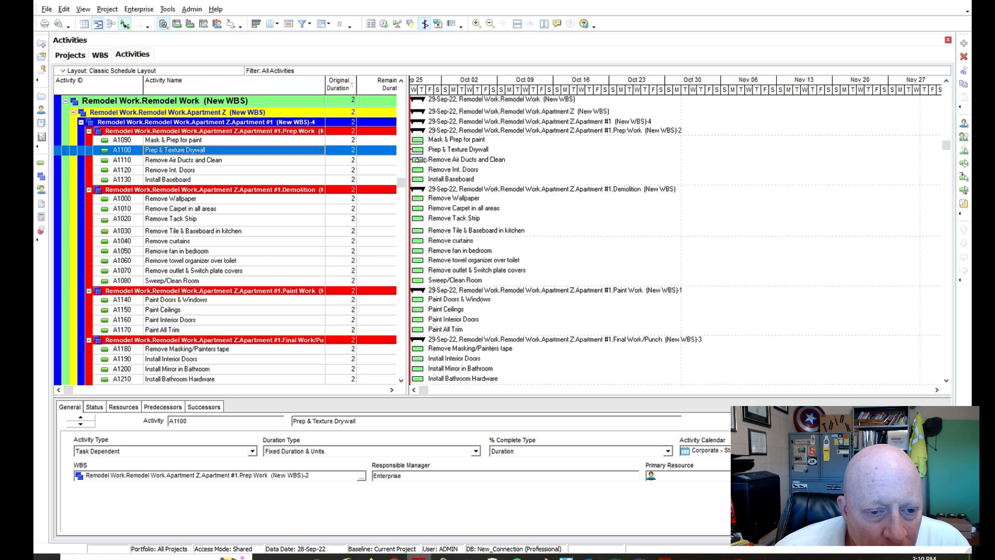
{"action": "left_click", "coordinate": [183, 159]}
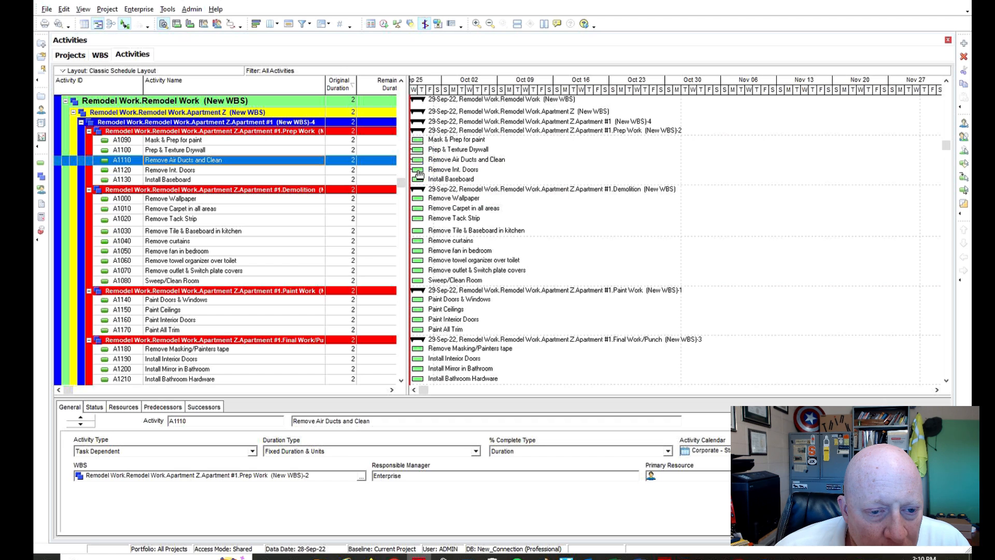
{"action": "left_click", "coordinate": [184, 170]}
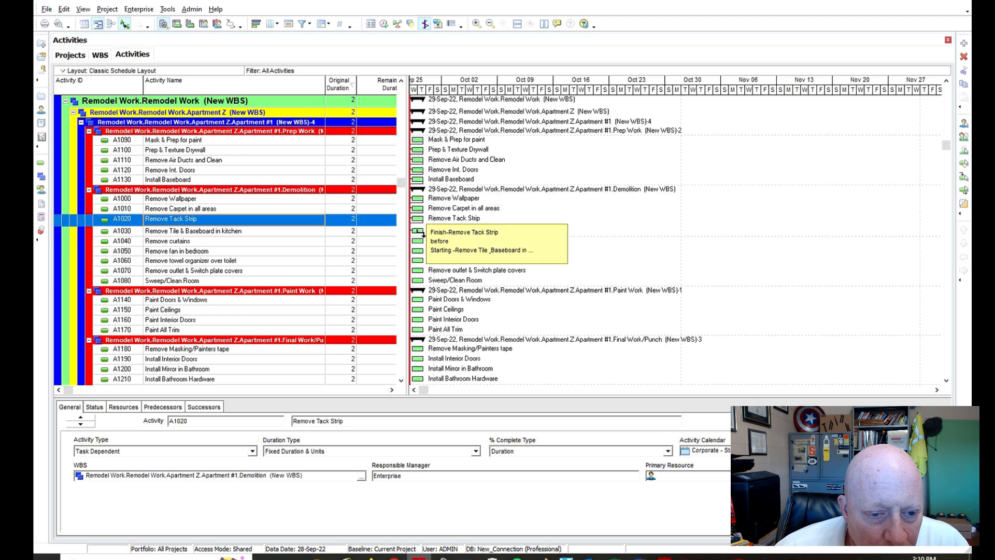
{"action": "left_click", "coordinate": [190, 230]}
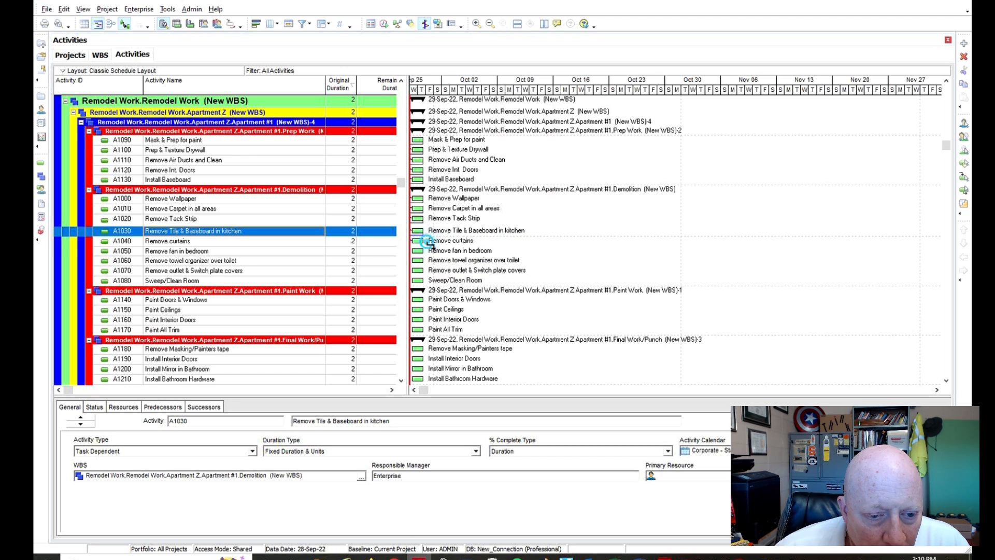
{"action": "left_click", "coordinate": [184, 251]}
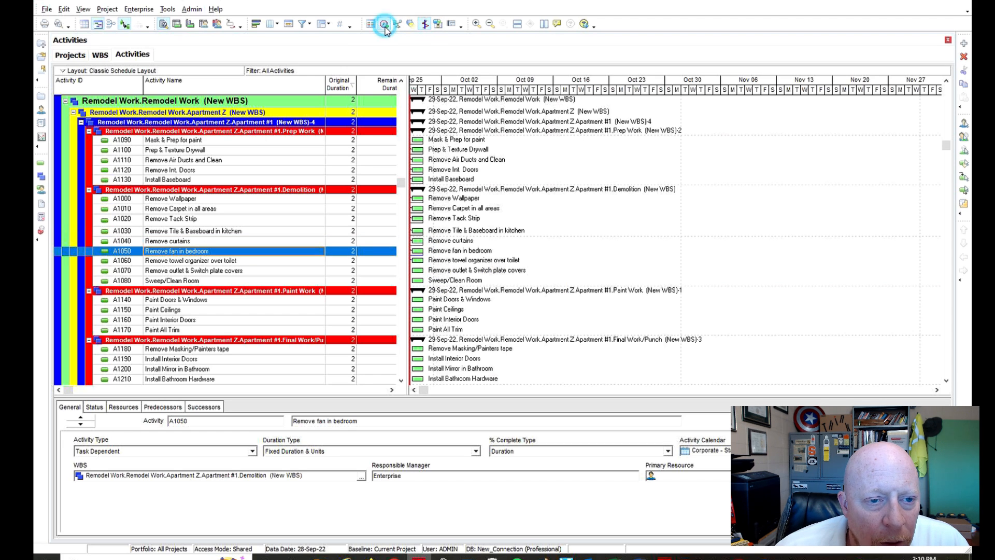
Reschedule the project with the new links, pushing the finish to 31-Oct-22
{"action": "left_click", "coordinate": [383, 24]}
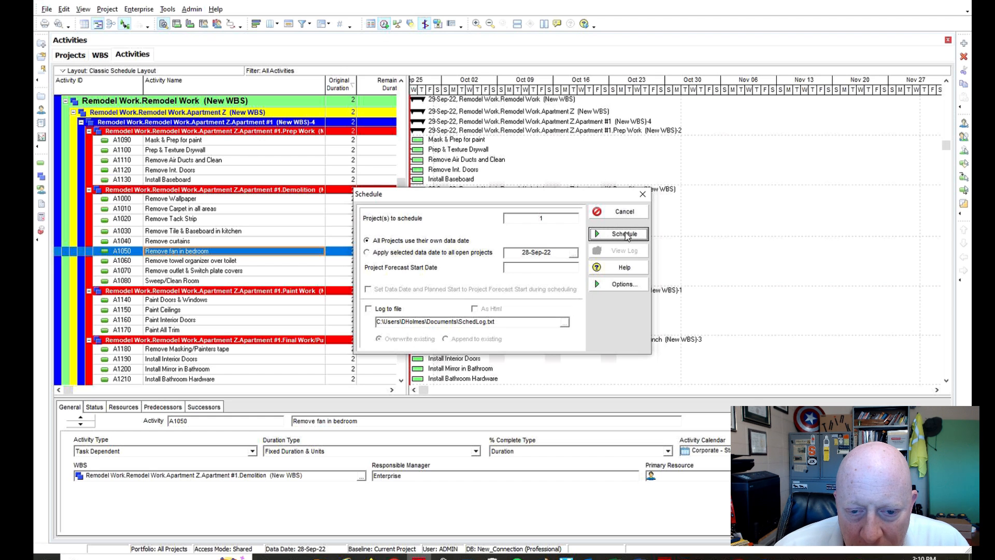
{"action": "left_click", "coordinate": [622, 234]}
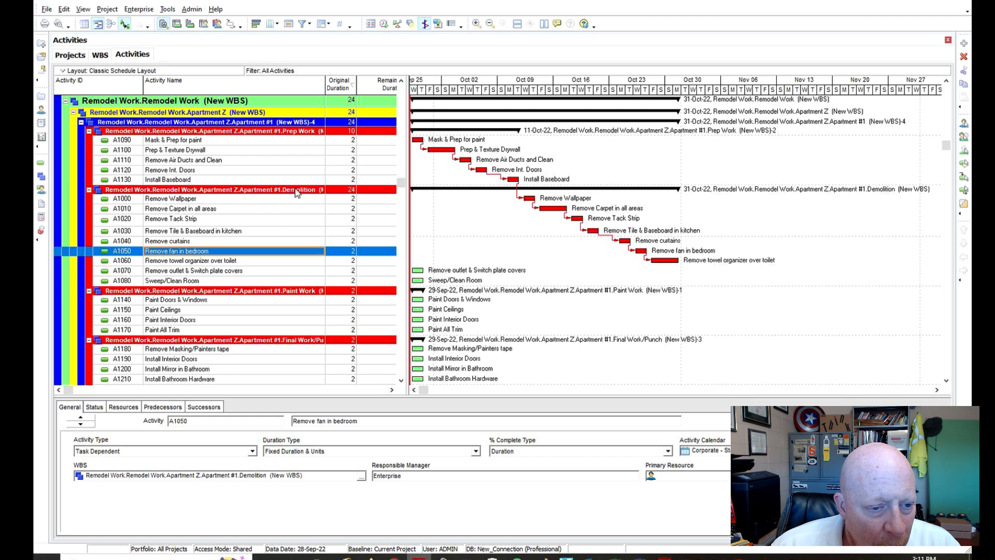
{"action": "mouse_move", "coordinate": [346, 193]}
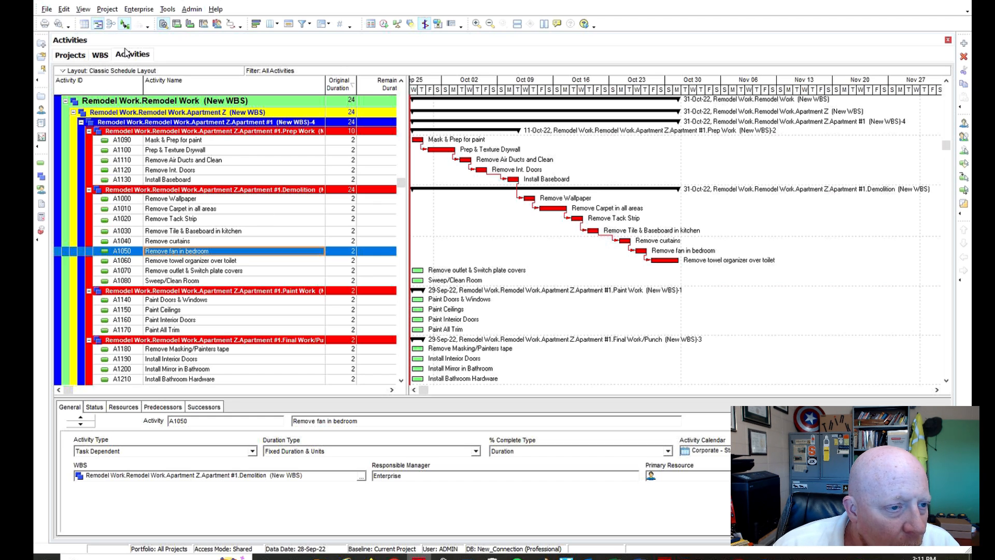
Move Demolition up above Prep Work in the WBS, then return to Activities
{"action": "left_click", "coordinate": [99, 54]}
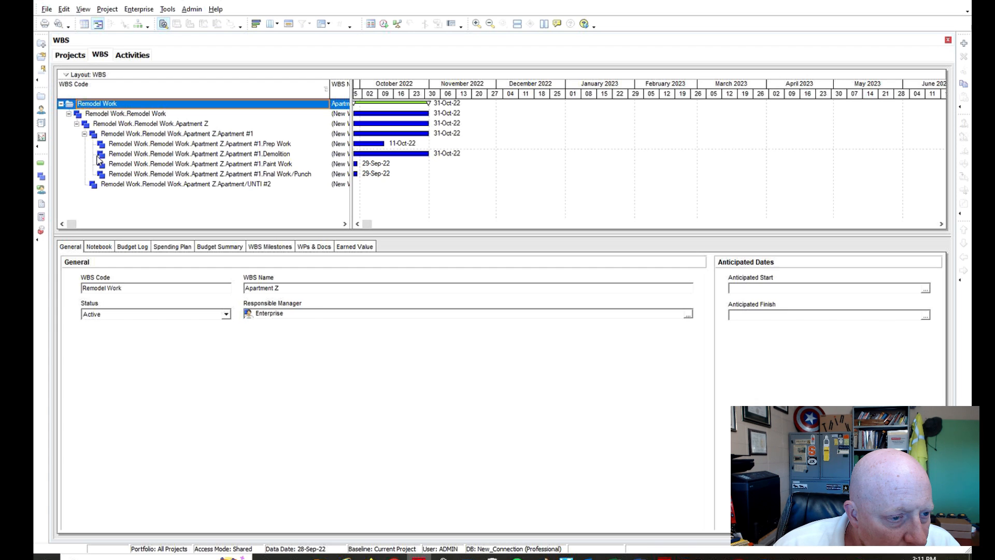
{"action": "left_click", "coordinate": [190, 153]}
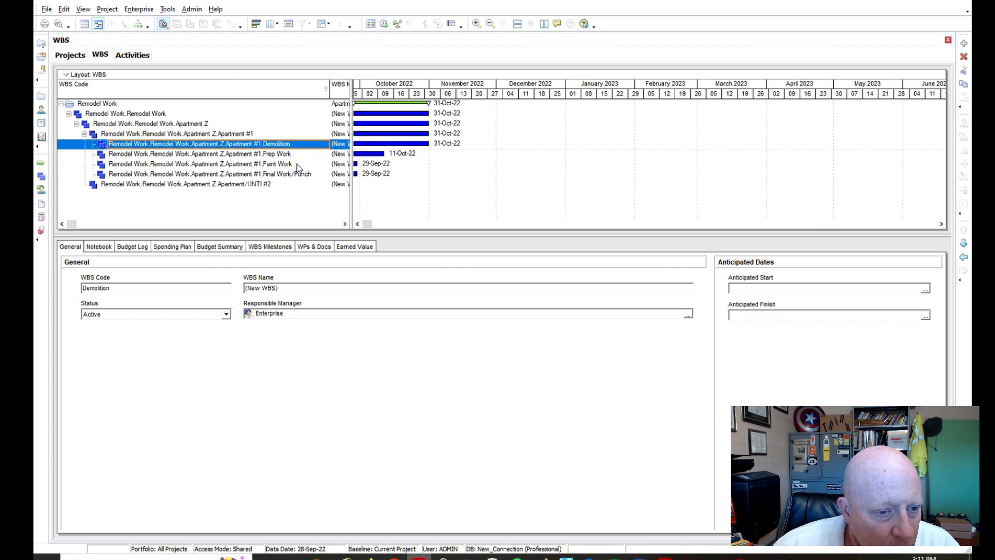
{"action": "mouse_move", "coordinate": [286, 180]}
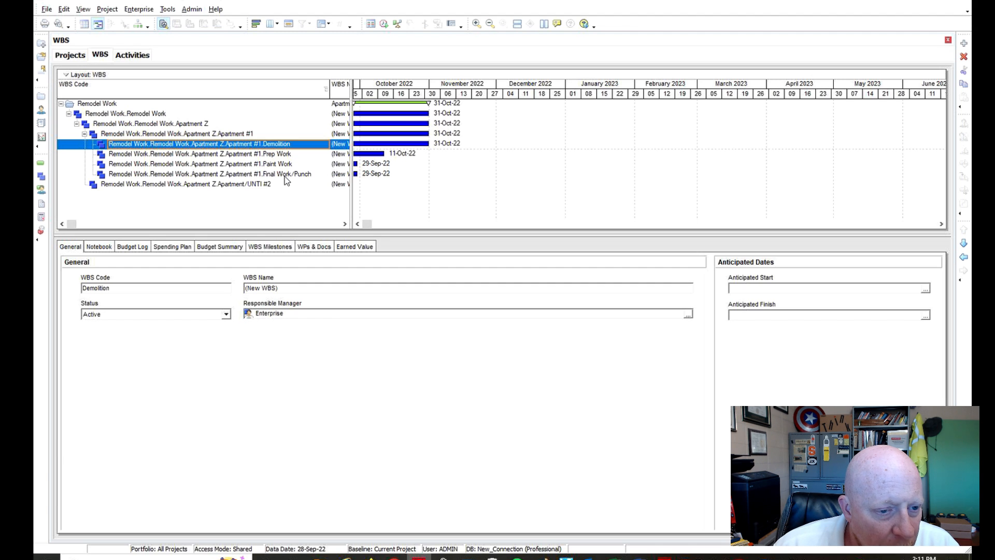
{"action": "left_click", "coordinate": [132, 54]}
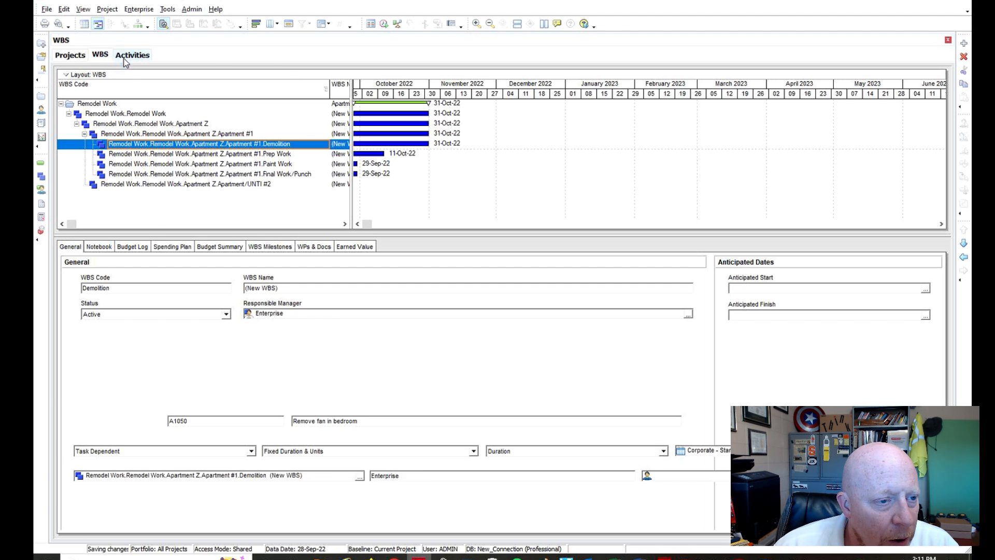
{"action": "left_click", "coordinate": [132, 54]}
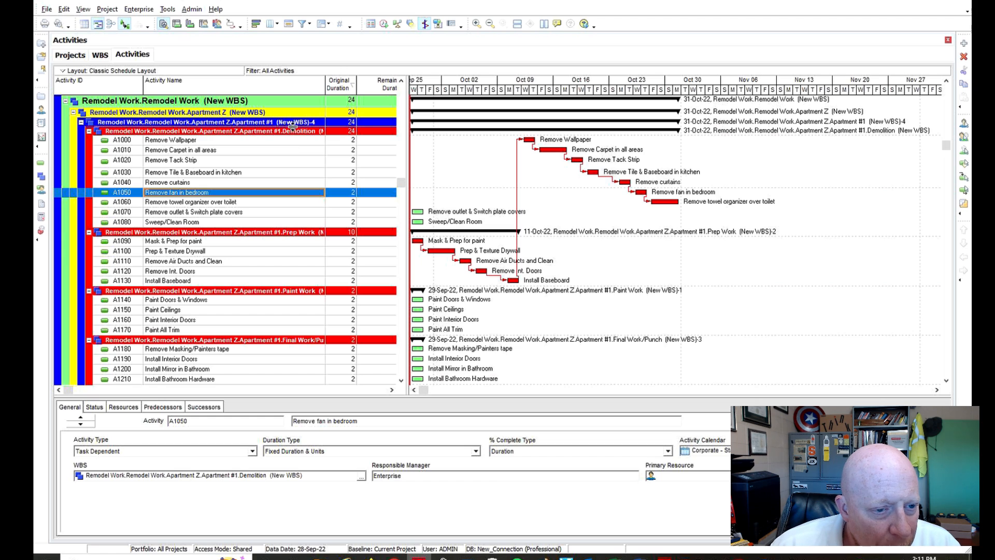
Delete the relationship into Remove Wallpaper after selecting Remove Carpet in all areas
{"action": "left_click", "coordinate": [190, 149]}
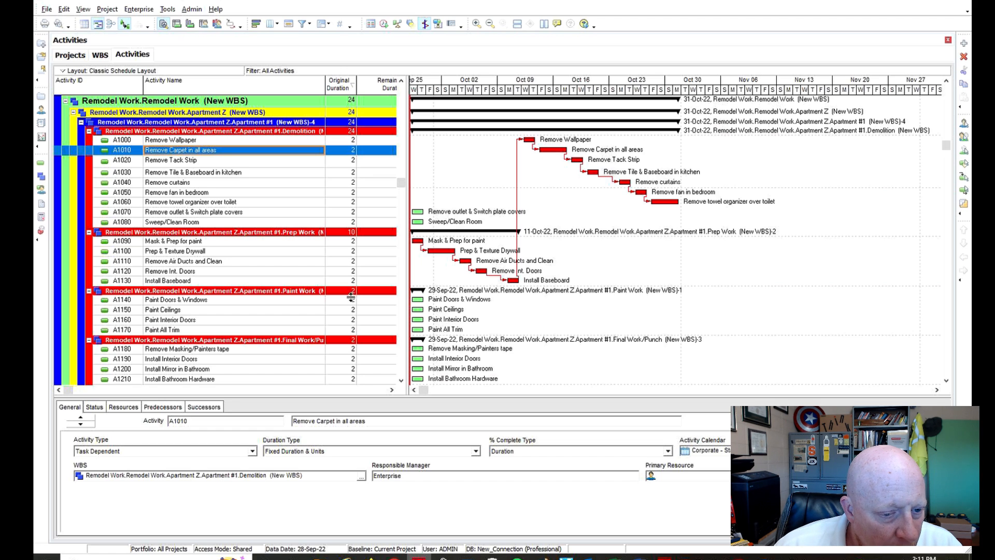
{"action": "mouse_move", "coordinate": [466, 330]}
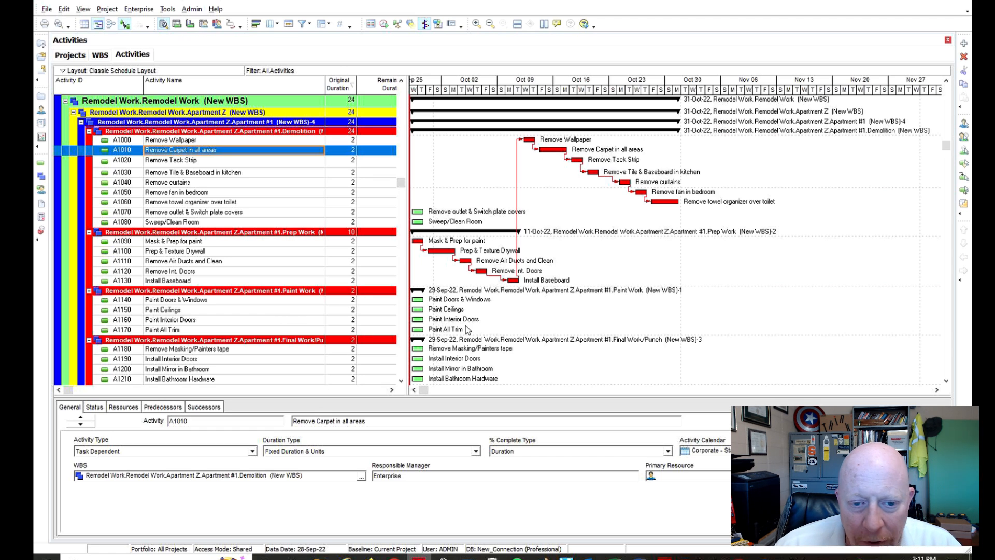
{"action": "mouse_move", "coordinate": [541, 168]}
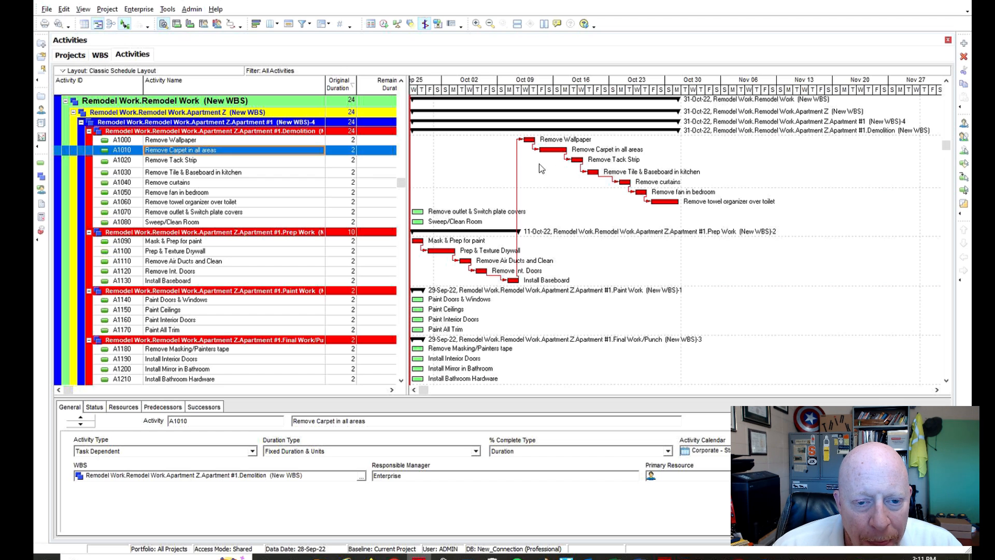
{"action": "left_click", "coordinate": [177, 161]}
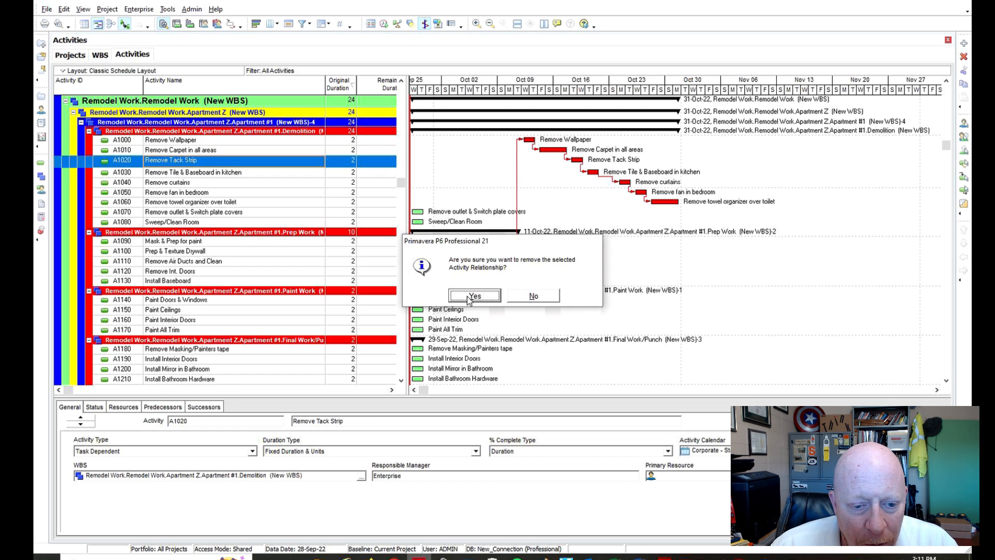
{"action": "left_click", "coordinate": [474, 296]}
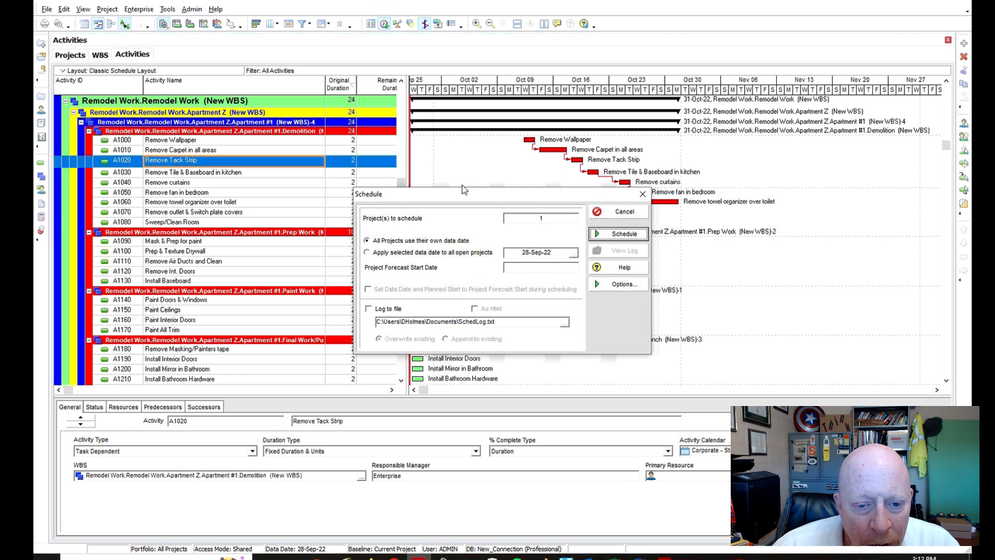
Link Remove outlet & Switch plate covers and Sweep/Clean Room, rescheduling to finish 04-Nov-22
{"action": "left_click", "coordinate": [623, 233]}
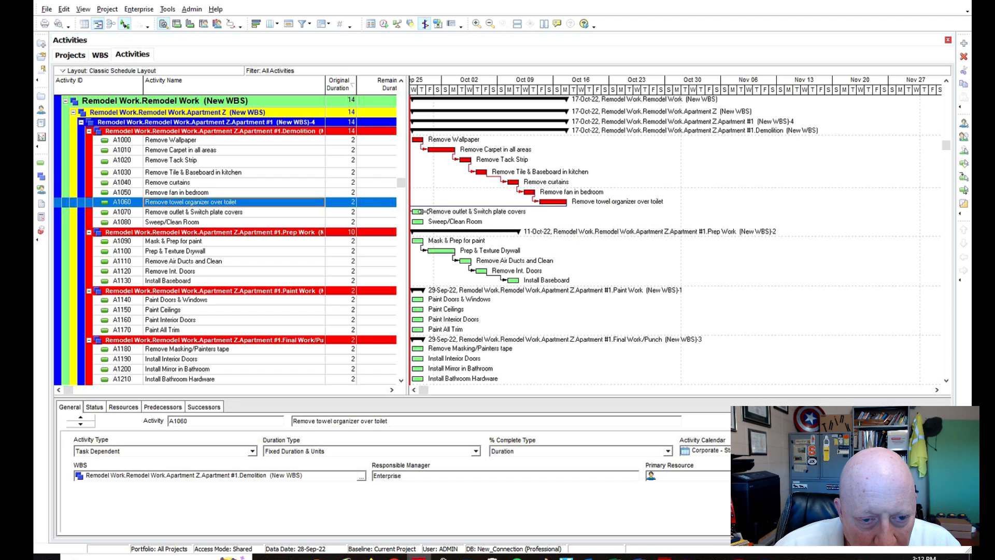
{"action": "left_click", "coordinate": [190, 212]}
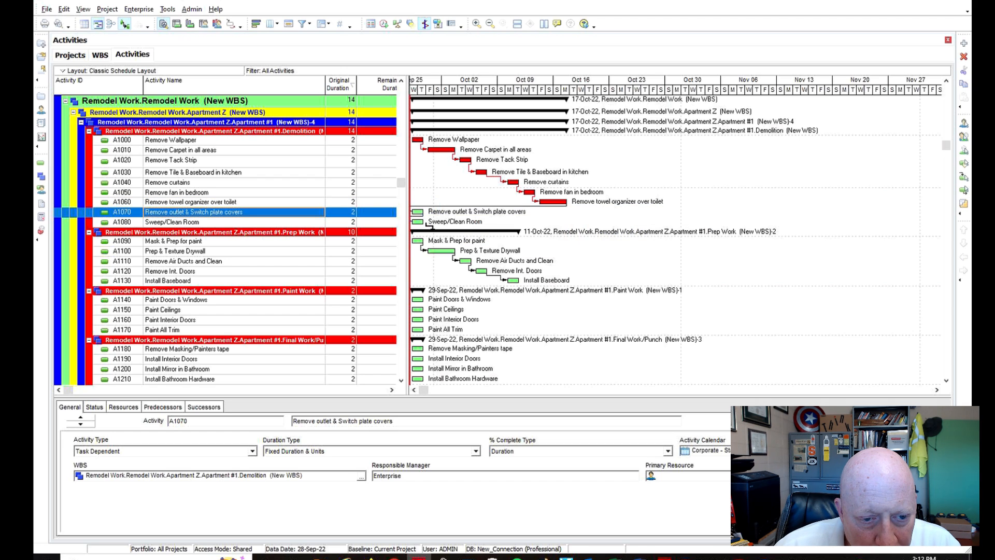
{"action": "left_click", "coordinate": [171, 222]}
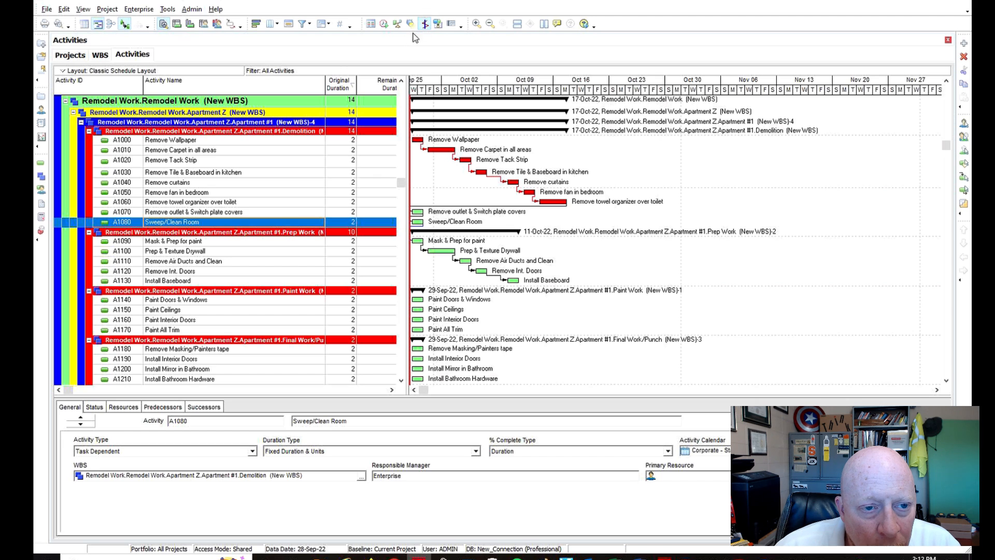
{"action": "left_click", "coordinate": [423, 24]}
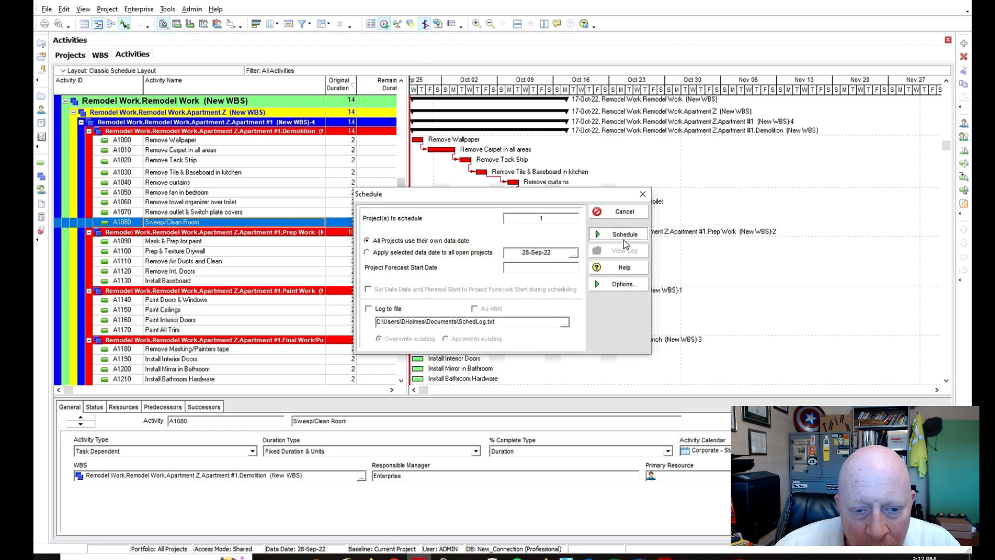
{"action": "left_click", "coordinate": [625, 234]}
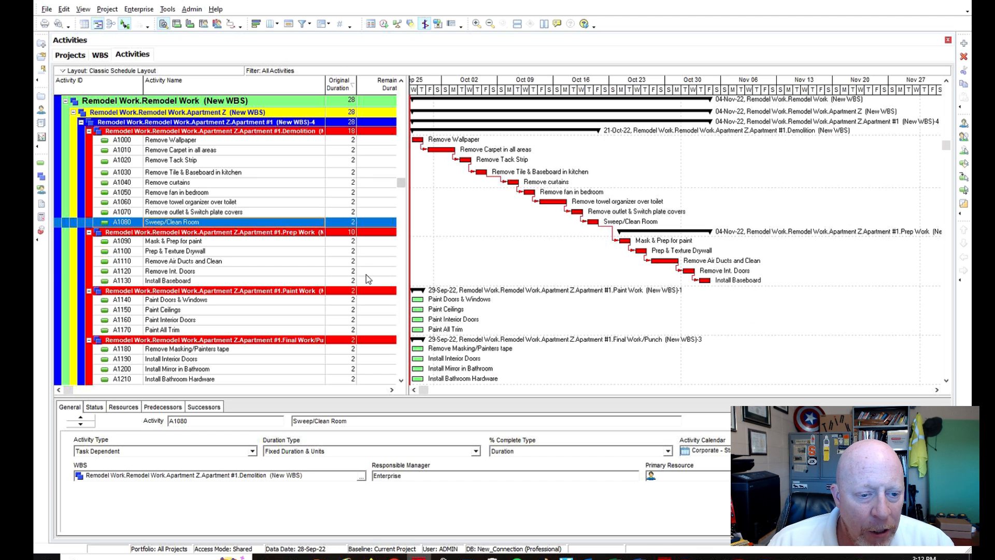
{"action": "left_click", "coordinate": [170, 271]}
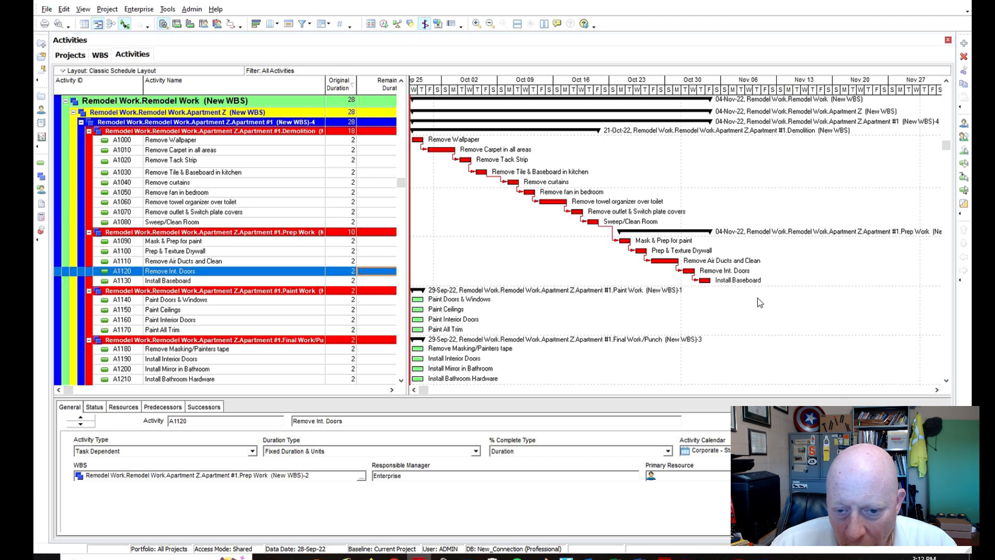
{"action": "mouse_move", "coordinate": [634, 236]}
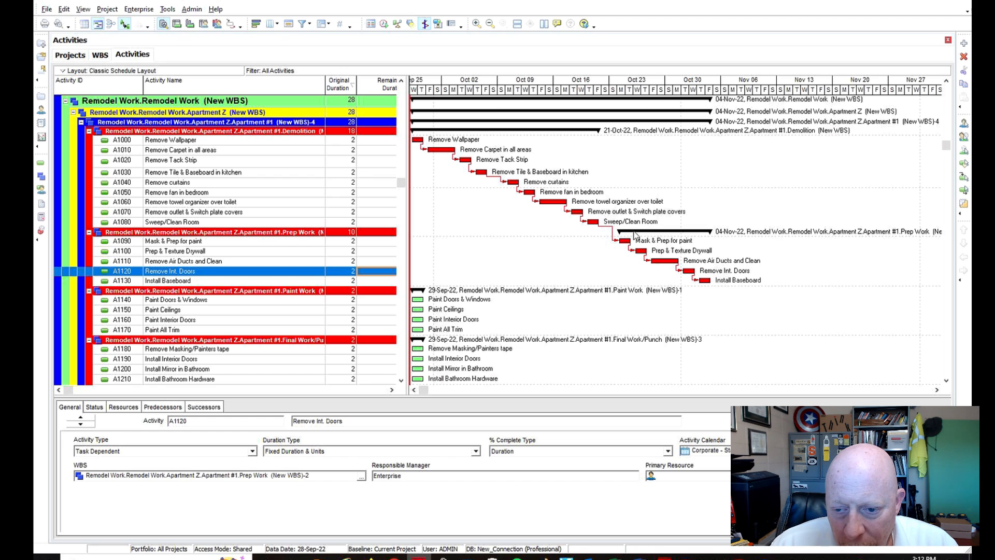
{"action": "mouse_move", "coordinate": [621, 236]}
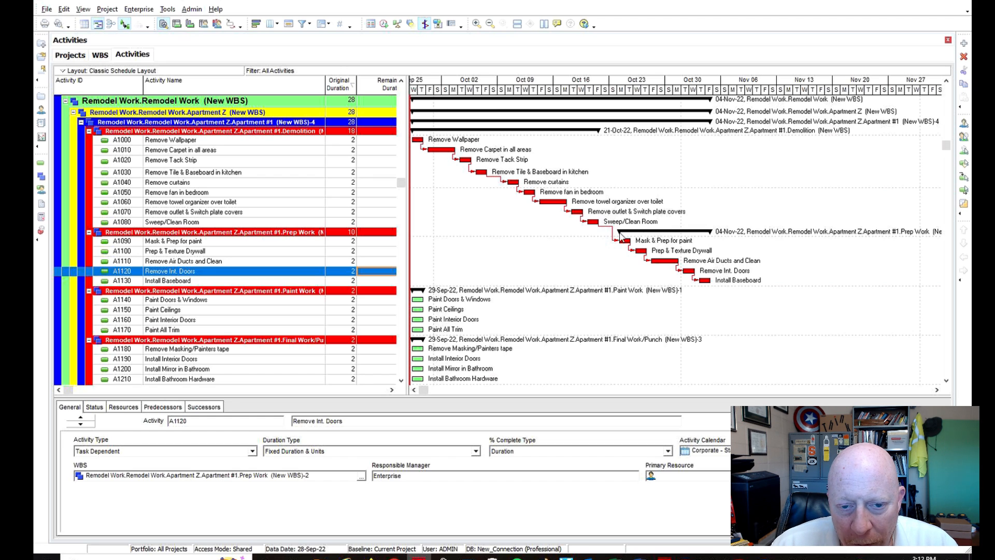
{"action": "mouse_move", "coordinate": [658, 236]}
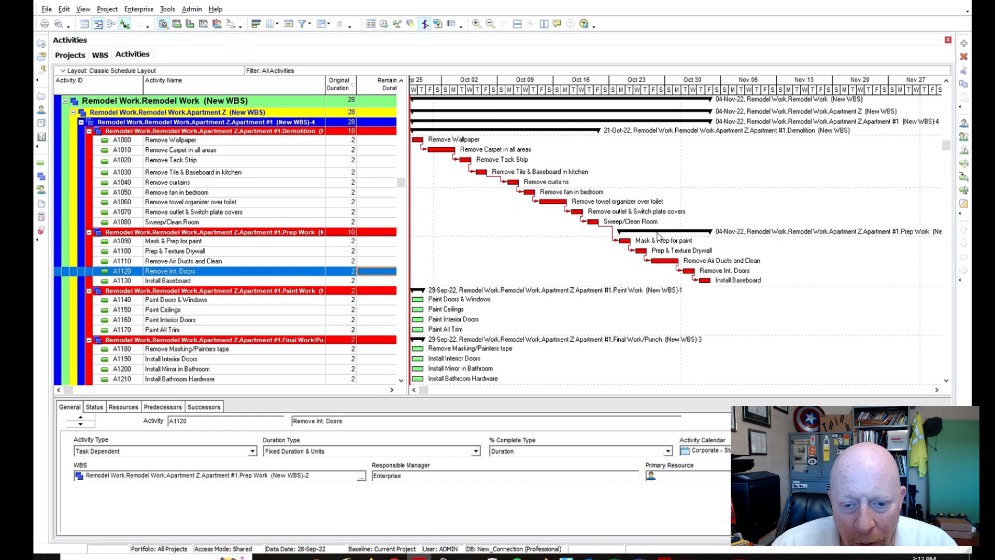
{"action": "mouse_move", "coordinate": [644, 162]}
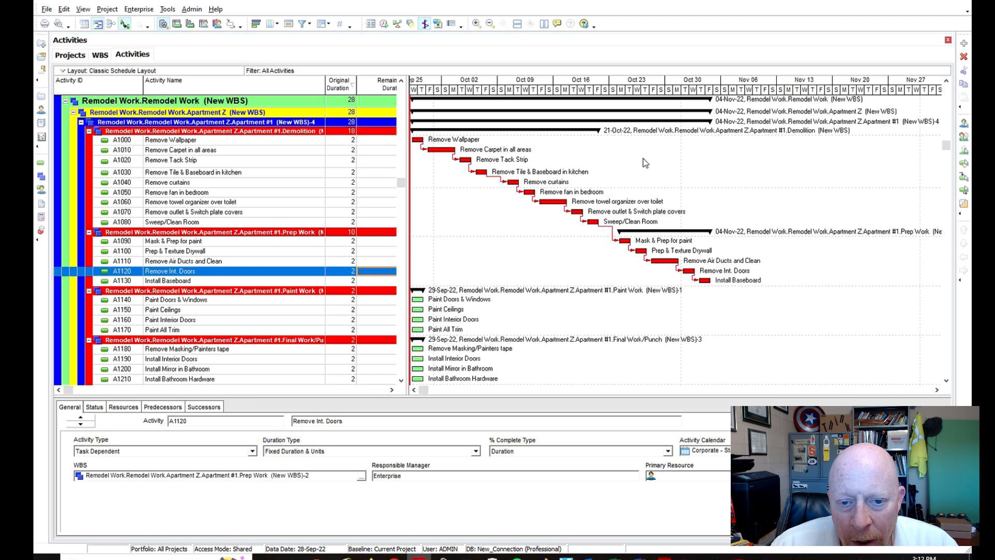
{"action": "mouse_move", "coordinate": [794, 139]}
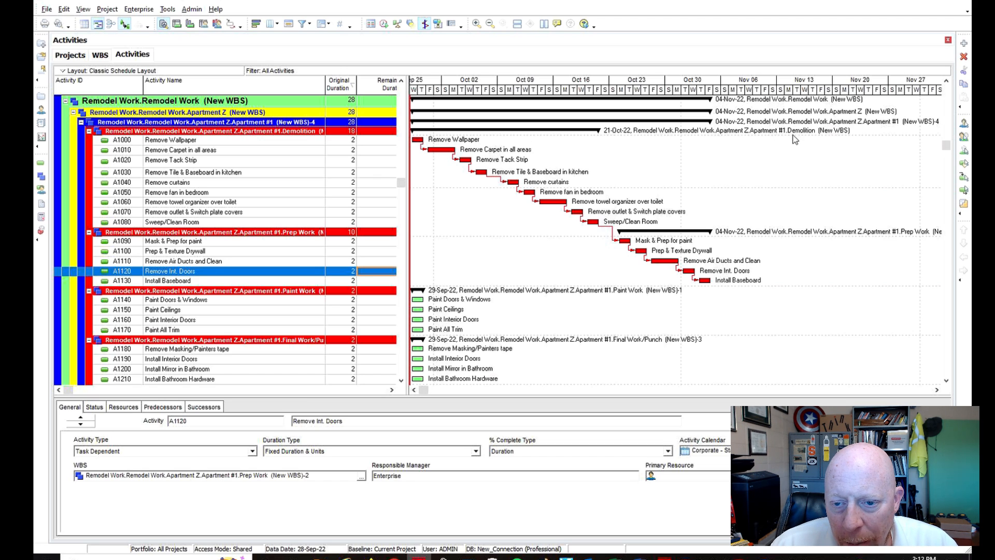
{"action": "mouse_move", "coordinate": [741, 314]}
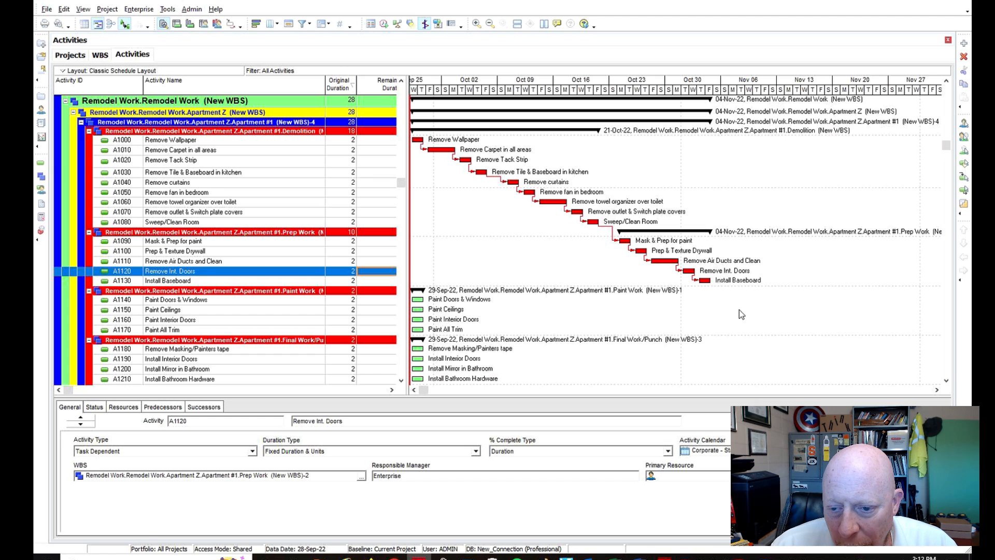
{"action": "mouse_move", "coordinate": [625, 259]}
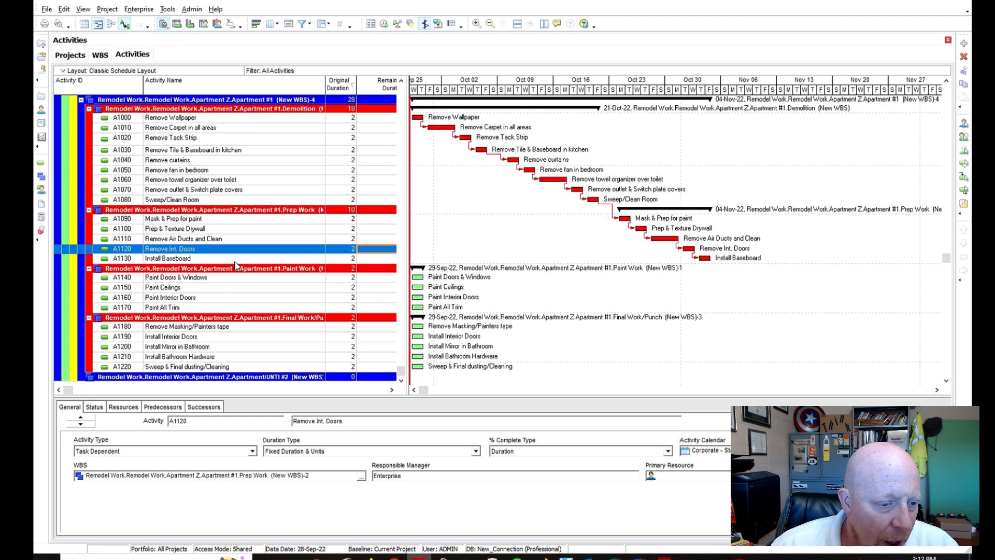
{"action": "mouse_move", "coordinate": [235, 313]}
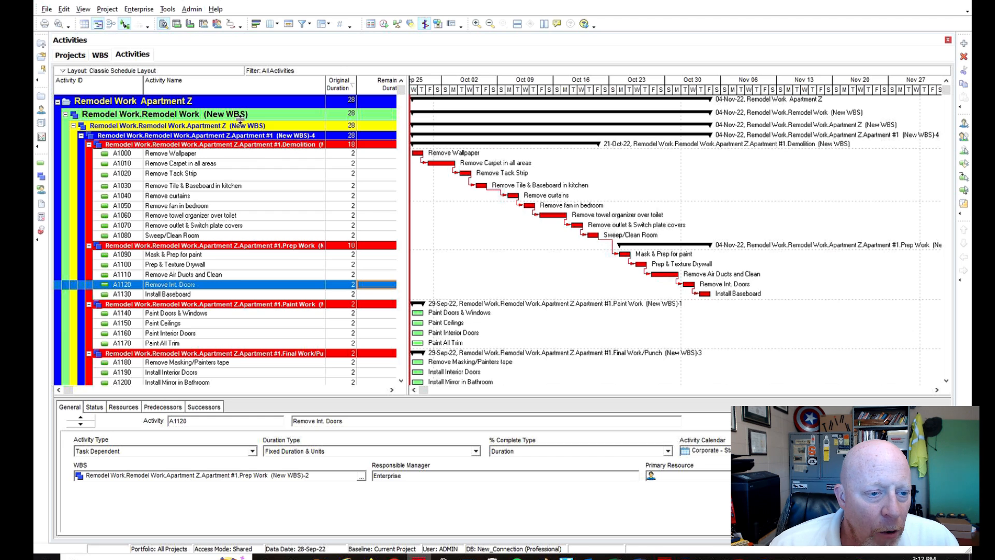
{"action": "mouse_move", "coordinate": [197, 202]}
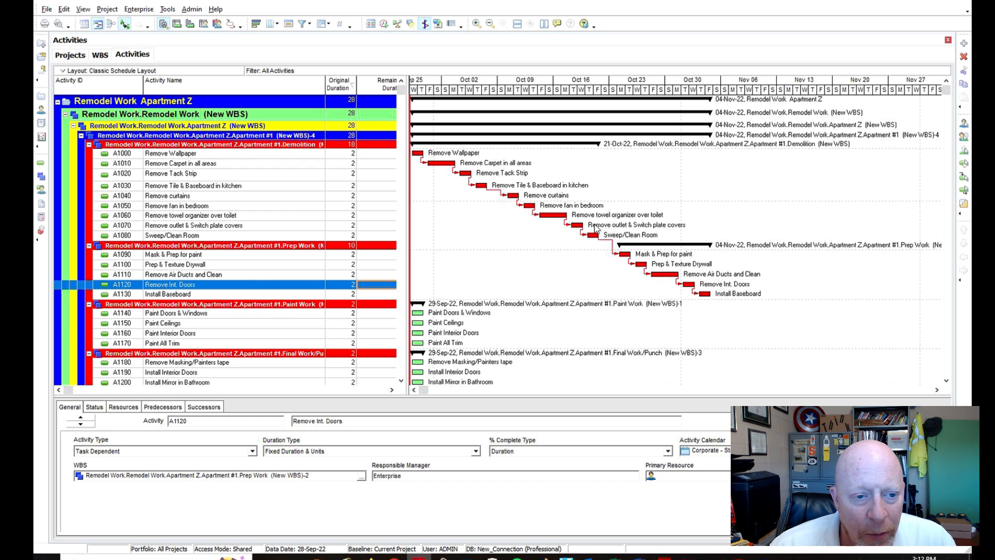
{"action": "mouse_move", "coordinate": [483, 215]}
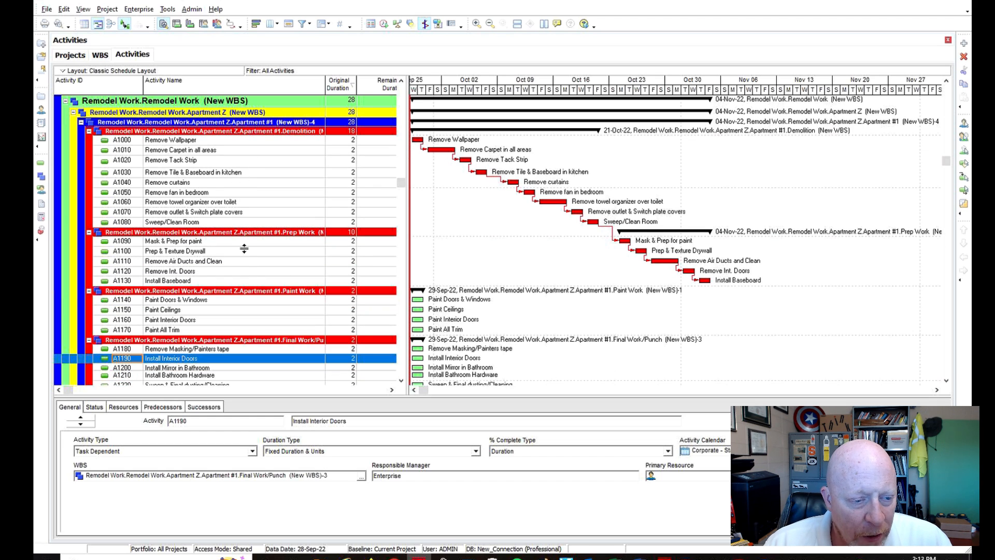
{"action": "mouse_move", "coordinate": [455, 181]}
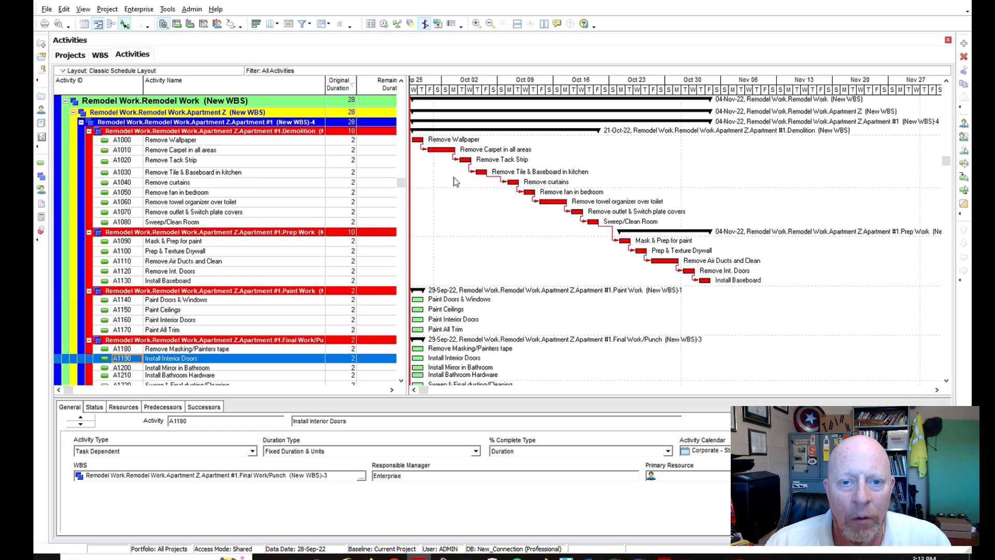